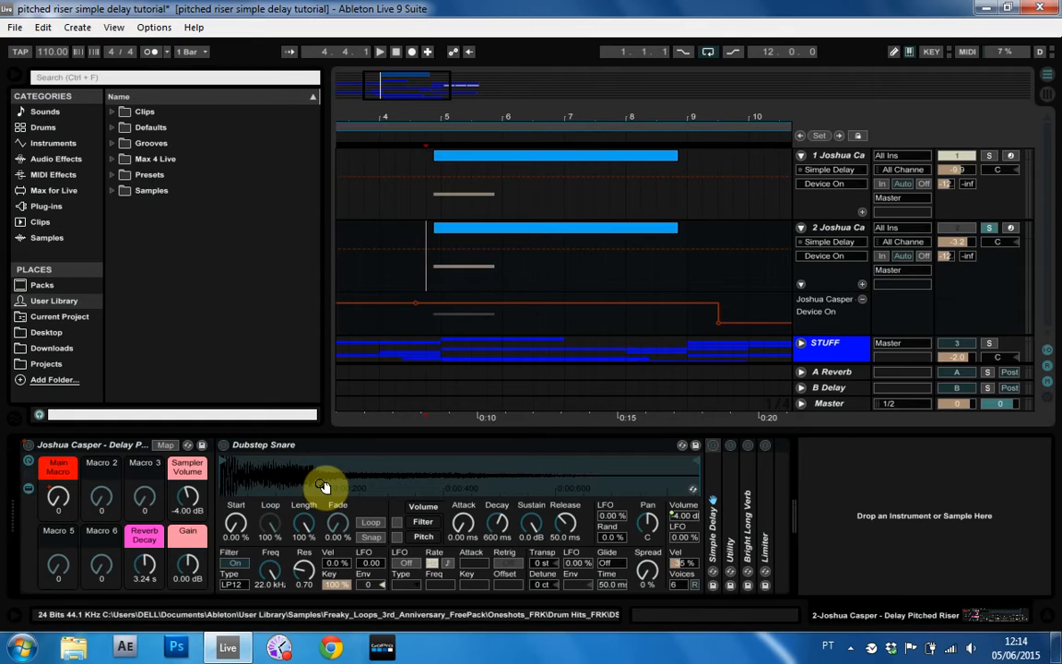
Step: Show the riser track's Main Macro automation lane and view the arrangement
{"action": "left_click", "coordinate": [380, 52]}
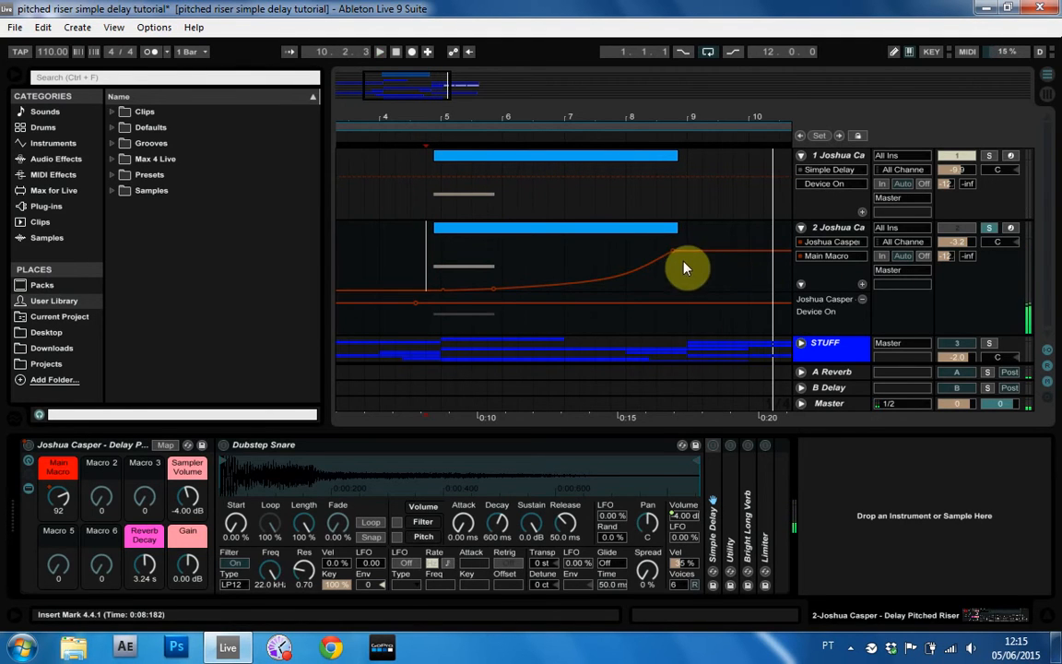
{"action": "mouse_move", "coordinate": [758, 227]}
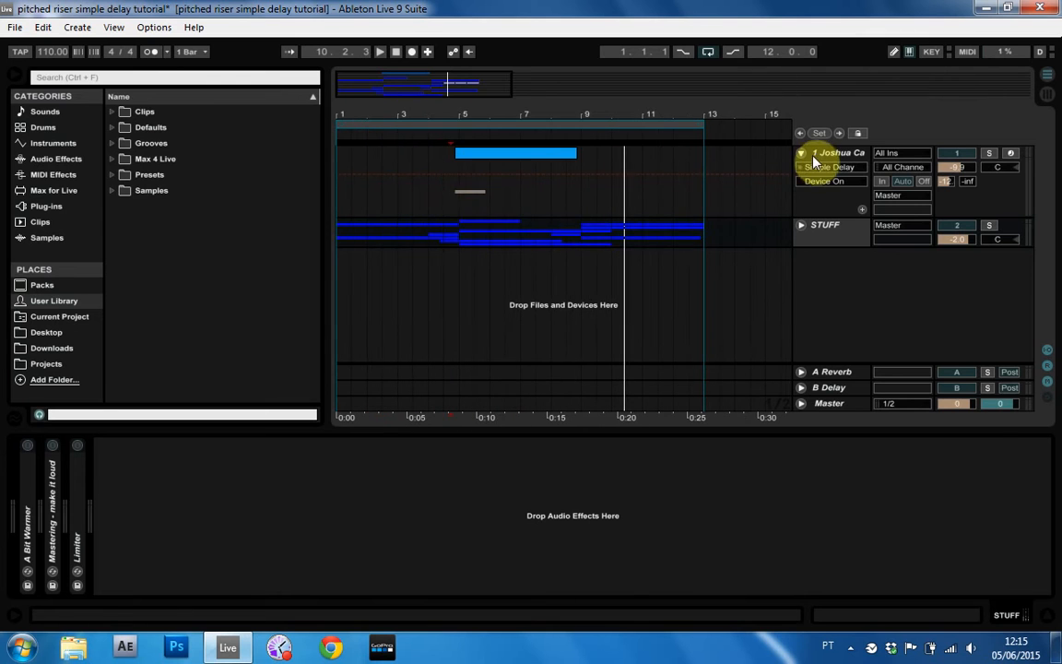
Step: Bring up the riser track's rack with the SmoothArp sample, Simple Delay, Utility and Limiter
{"action": "left_click", "coordinate": [800, 225]}
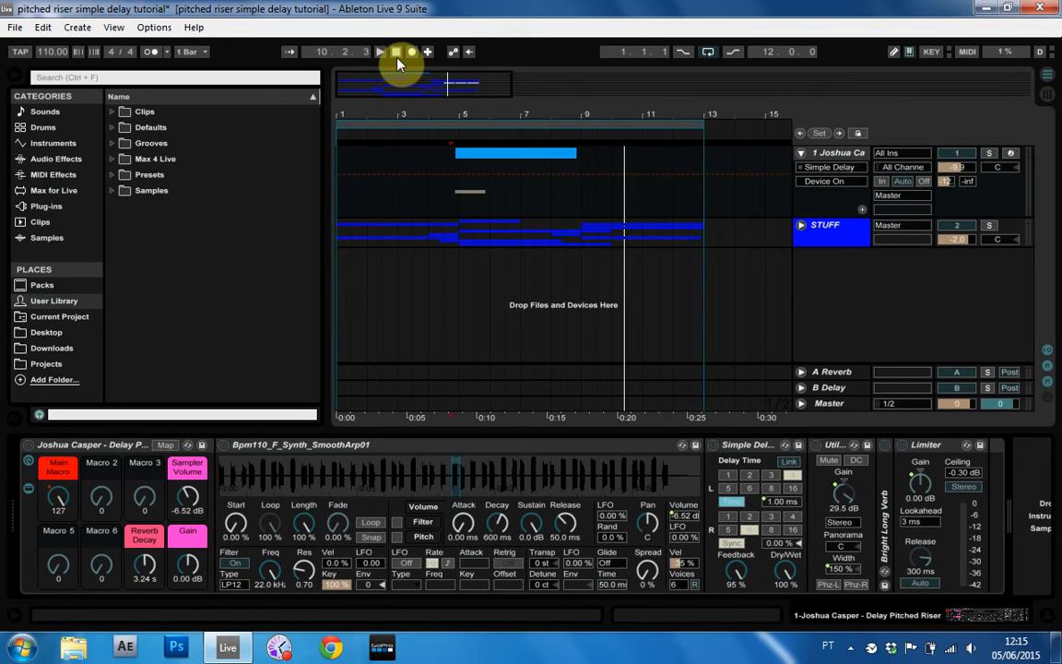
{"action": "left_click", "coordinate": [379, 52]}
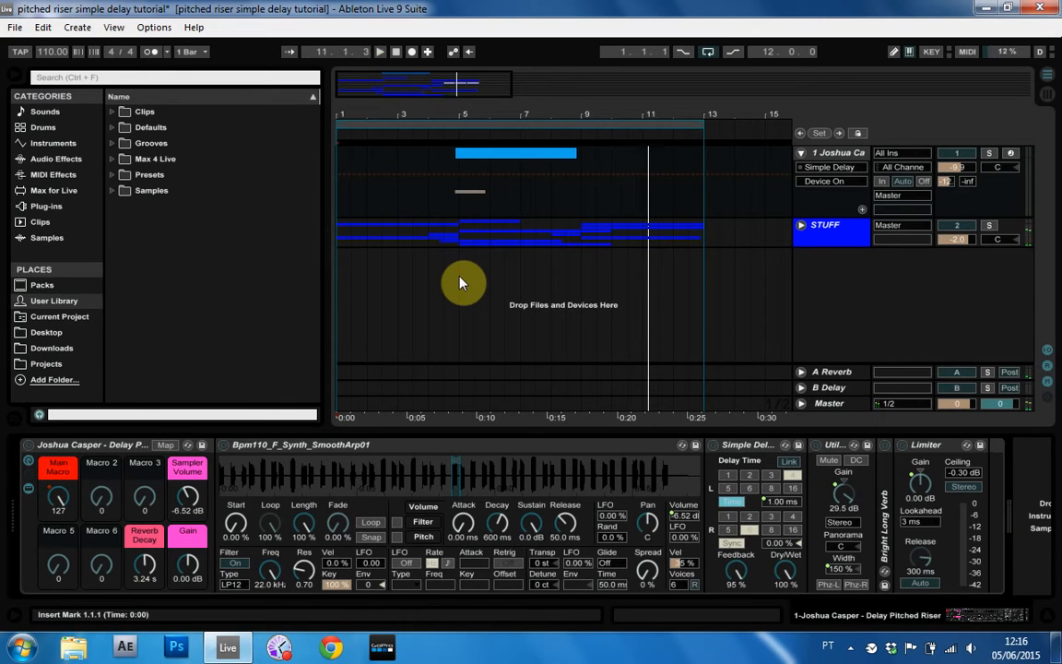
{"action": "mouse_move", "coordinate": [496, 287]}
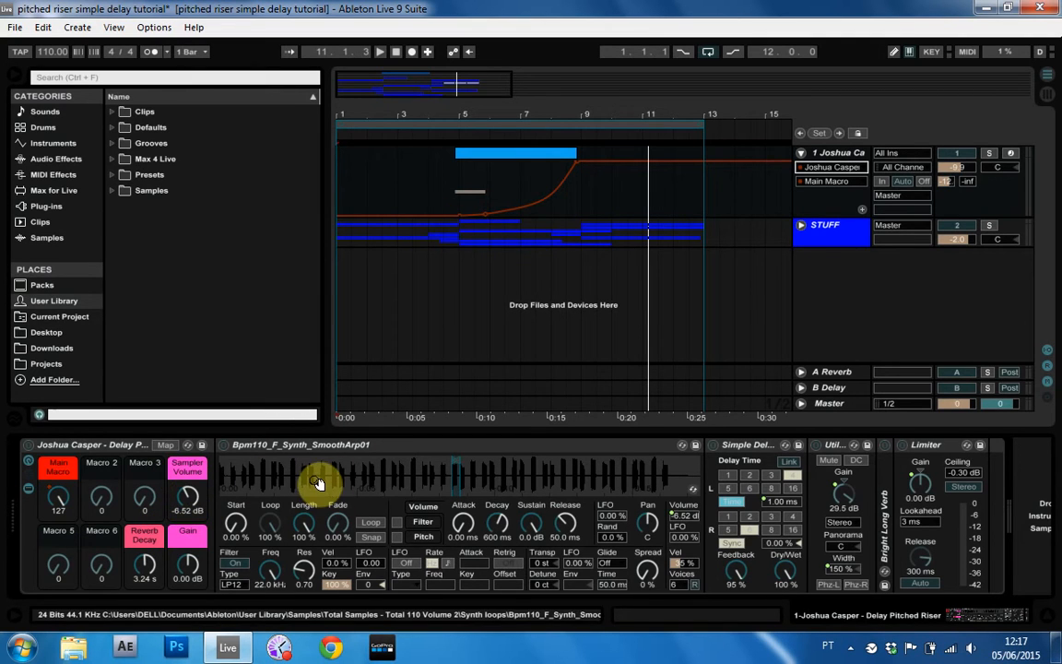
{"action": "mouse_move", "coordinate": [368, 475]}
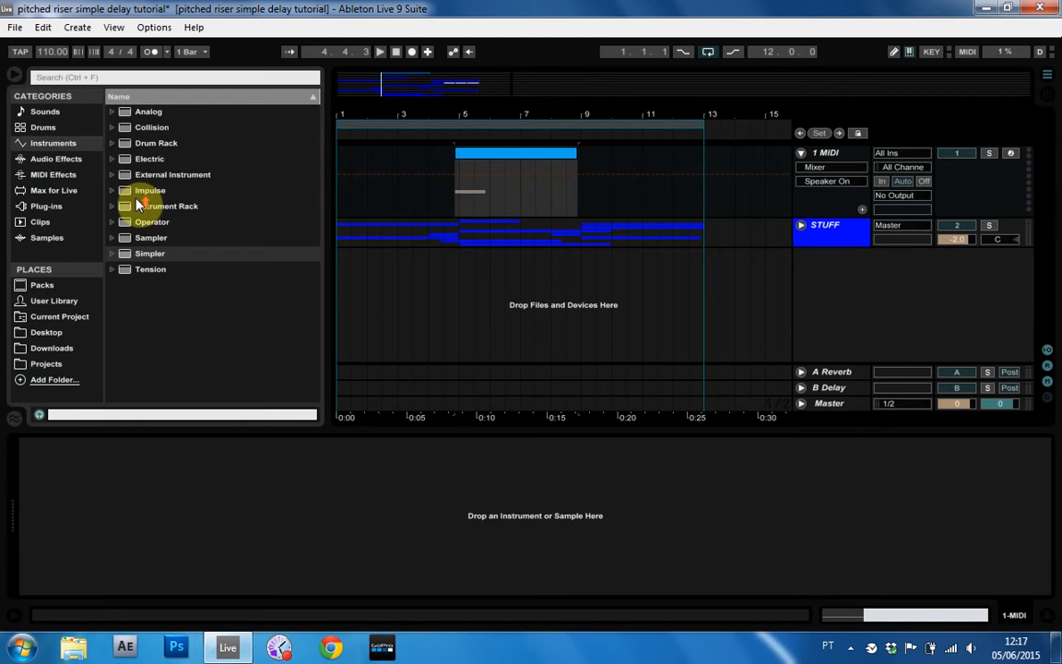
Step: Choose Instrument Rack from the Browser for the new MIDI track
{"action": "left_click", "coordinate": [166, 207]}
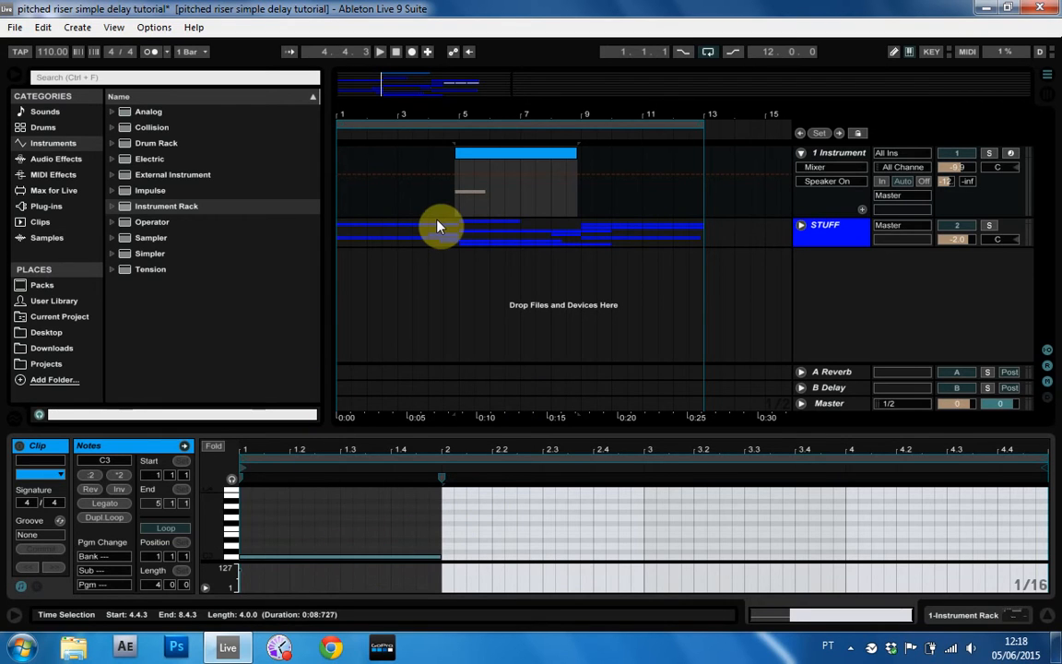
{"action": "mouse_move", "coordinate": [440, 252]}
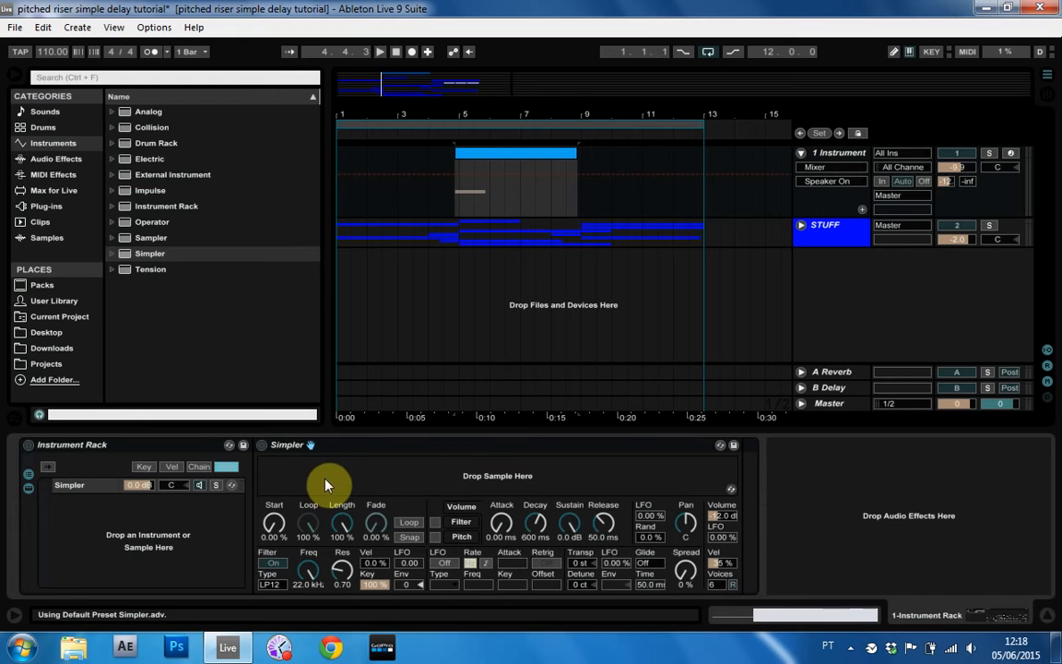
{"action": "mouse_move", "coordinate": [411, 476]}
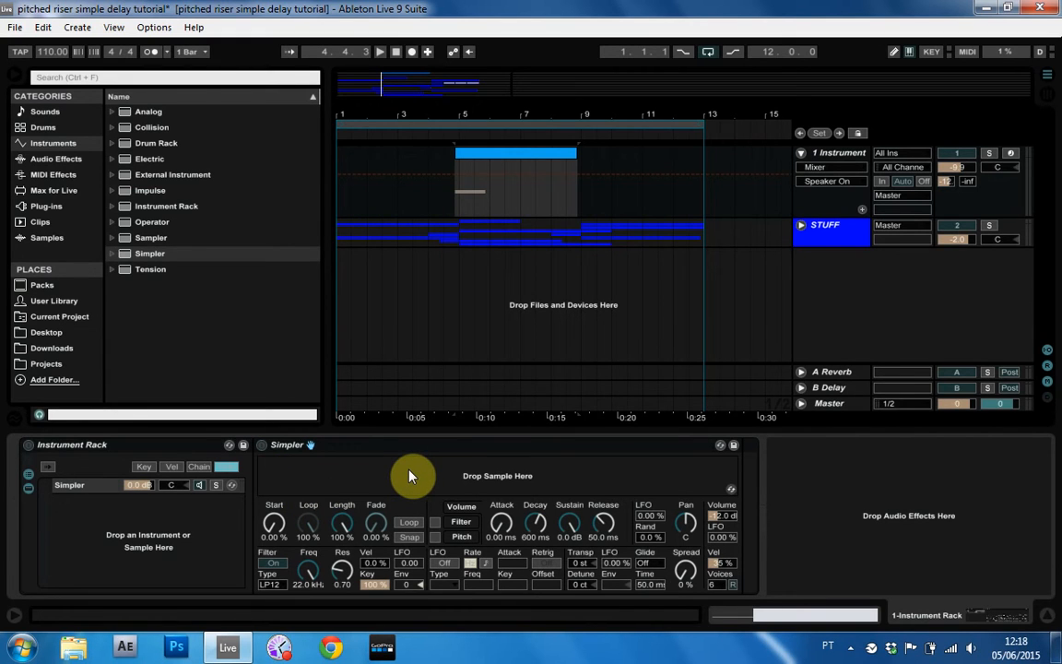
{"action": "mouse_move", "coordinate": [434, 487]}
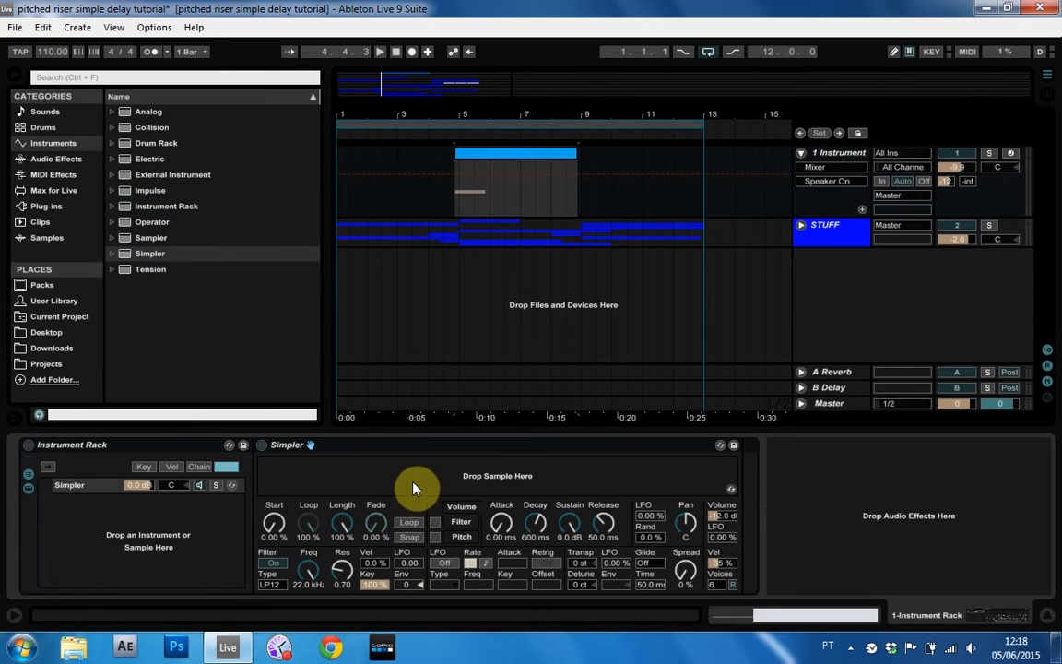
{"action": "mouse_move", "coordinate": [385, 483]}
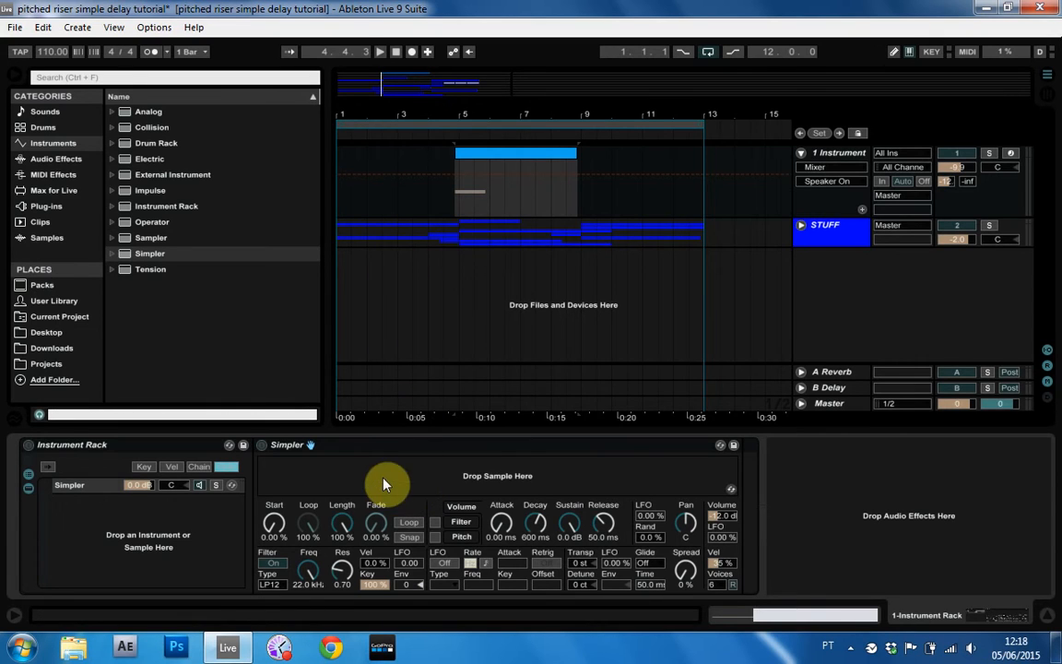
{"action": "mouse_move", "coordinate": [442, 472]}
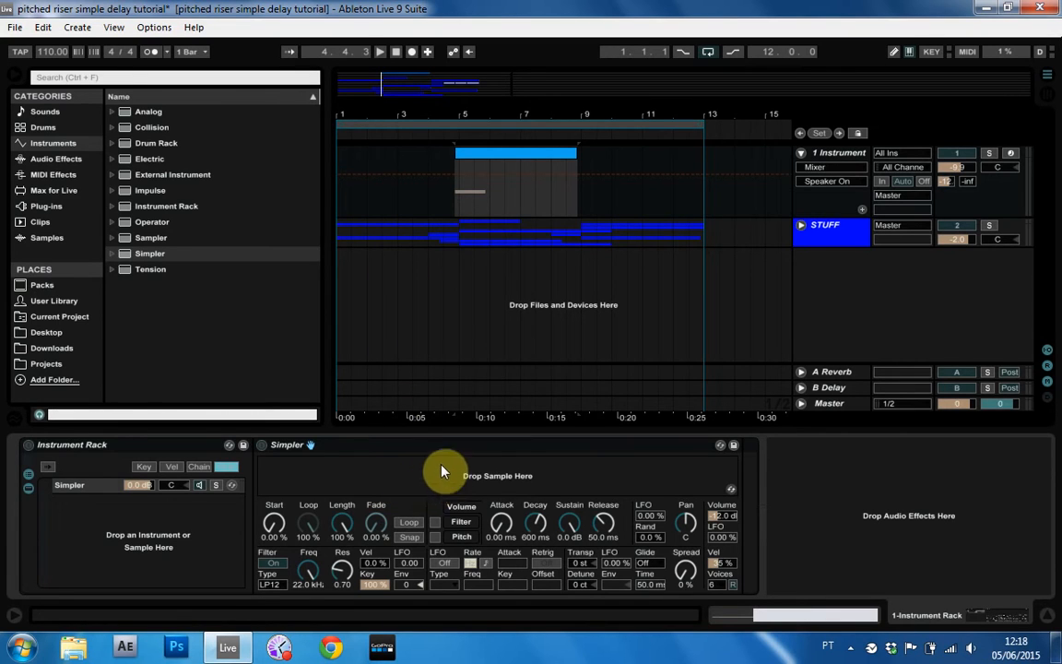
{"action": "mouse_move", "coordinate": [452, 487]}
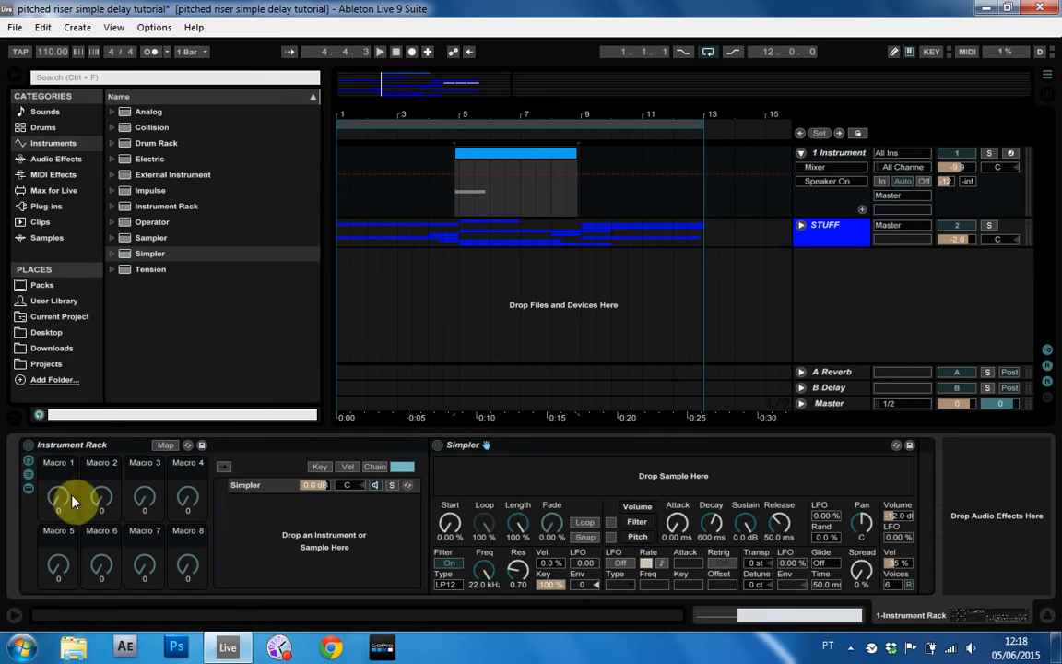
{"action": "mouse_move", "coordinate": [151, 314]}
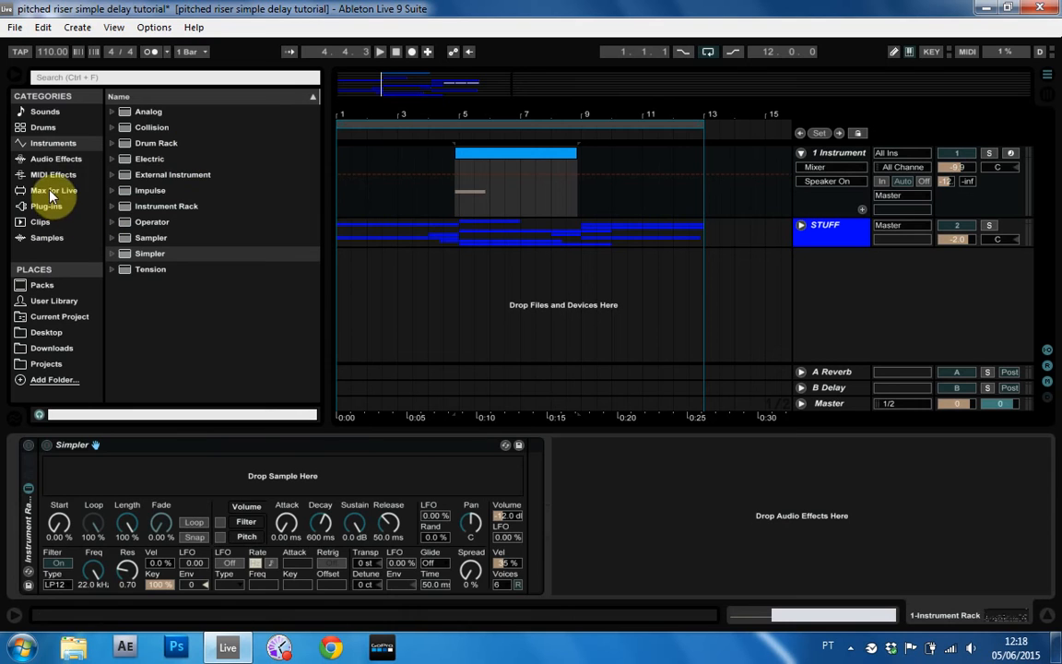
Step: List the Browser's audio effects and scroll toward the SmoothArp audio tracks
{"action": "left_click", "coordinate": [55, 158]}
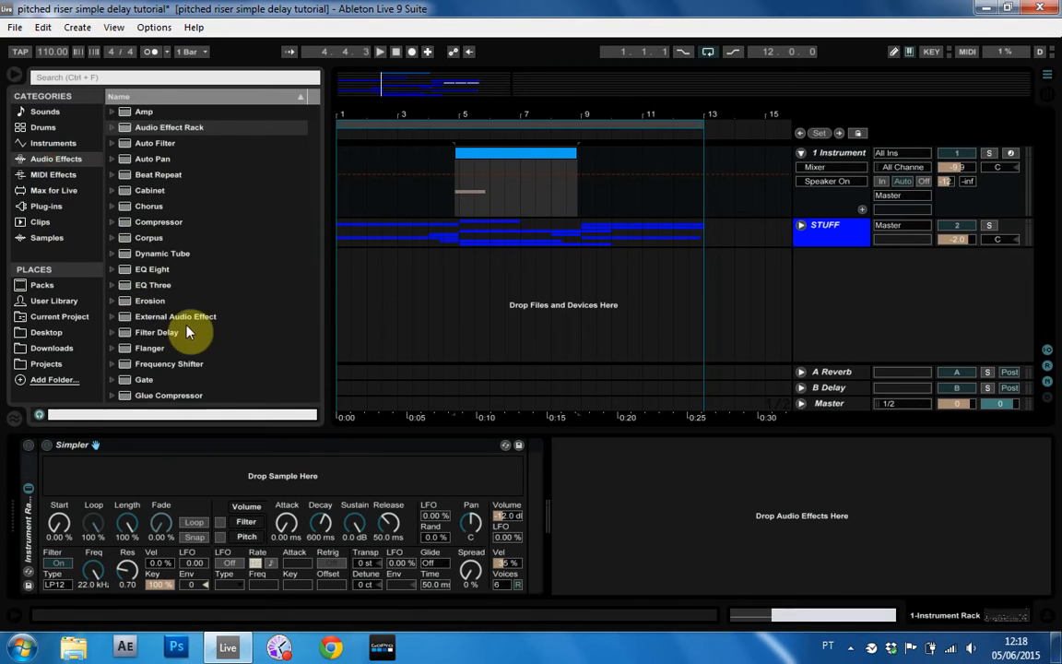
{"action": "scroll", "scroll_direction": "down", "scroll_amount": 3}
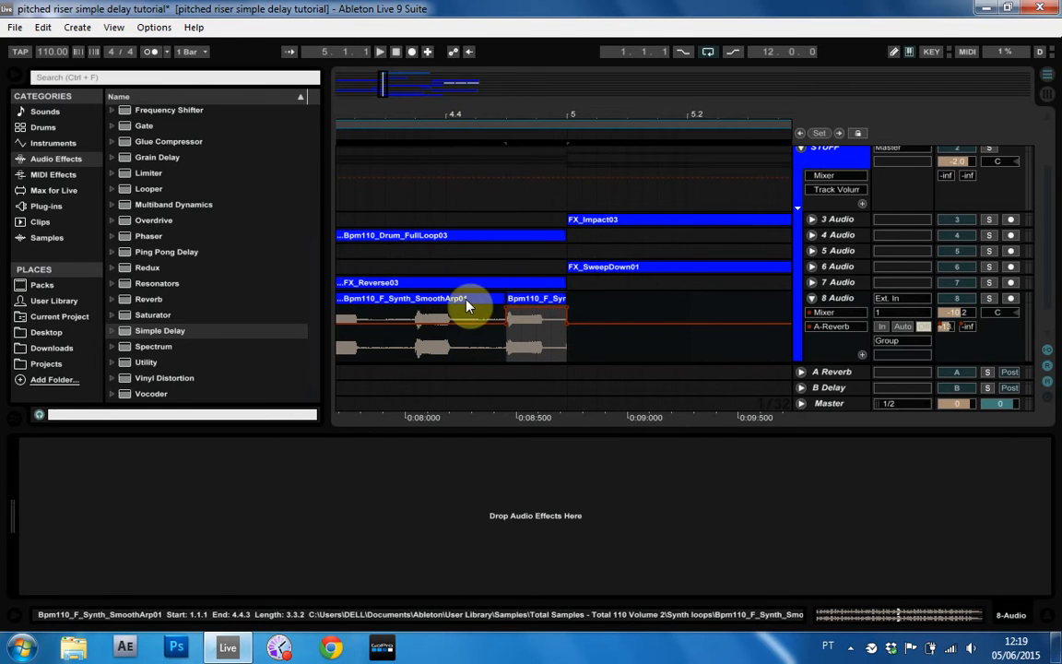
Step: Select the SmoothArp clip stretch from 4.4.3 to 5.1.1
{"action": "left_click_drag", "start_coordinate": [469, 305], "coordinate": [505, 330]}
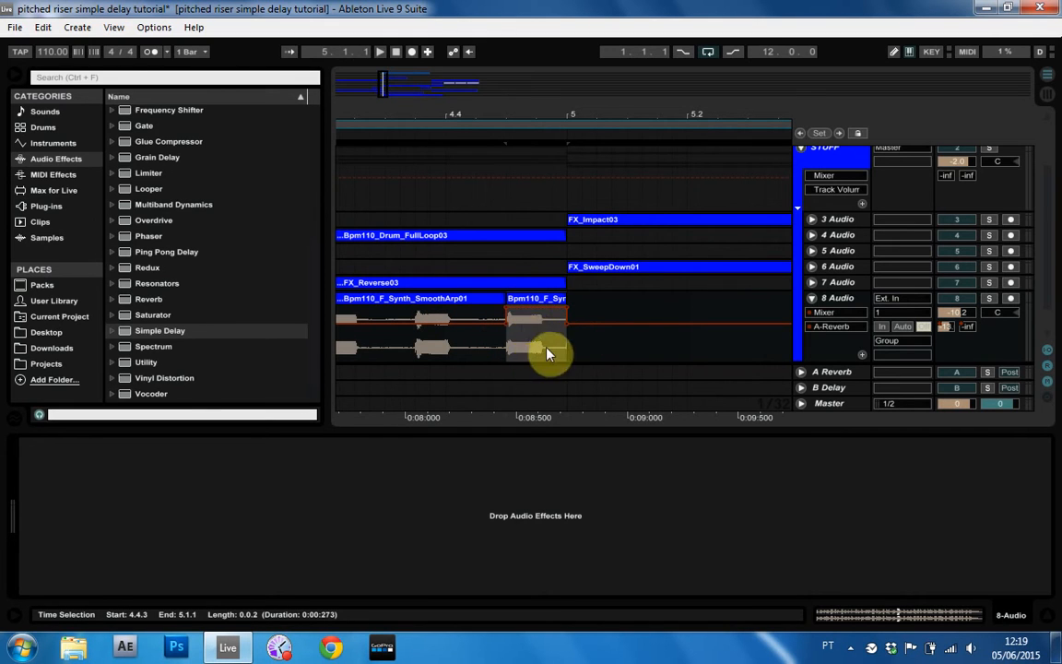
{"action": "mouse_move", "coordinate": [568, 339]}
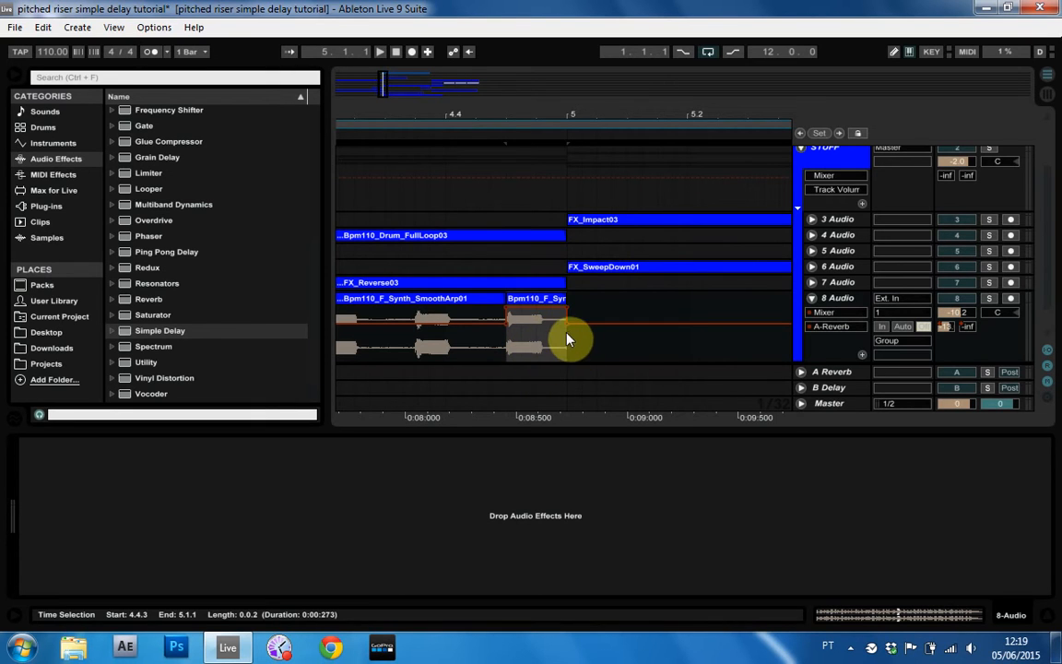
{"action": "left_click", "coordinate": [535, 299]}
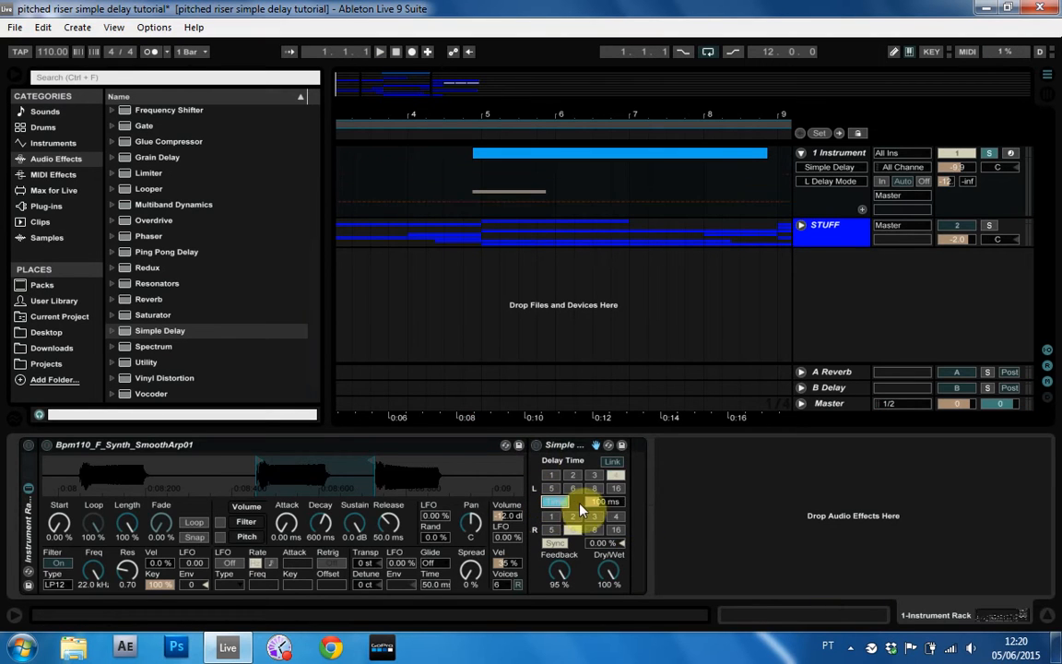
Step: Switch the Simple Delay's left channel from Sync to milliseconds, around 45.4 ms
{"action": "left_click_drag", "start_coordinate": [597, 501], "coordinate": [598, 497]}
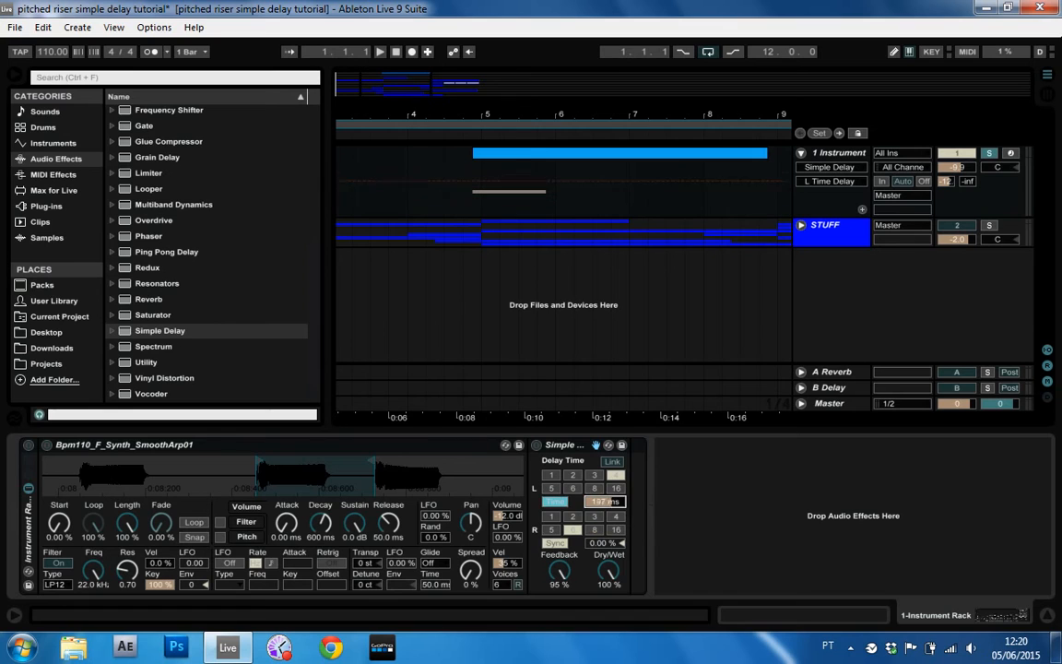
{"action": "left_click_drag", "start_coordinate": [601, 501], "coordinate": [602, 516]}
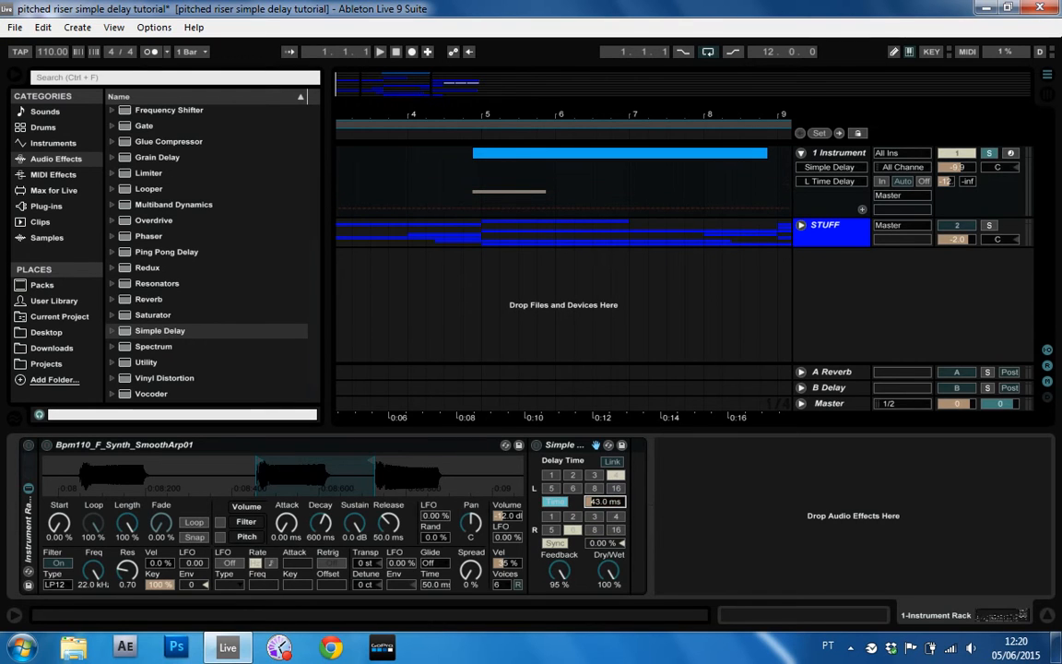
{"action": "left_click", "coordinate": [599, 512]}
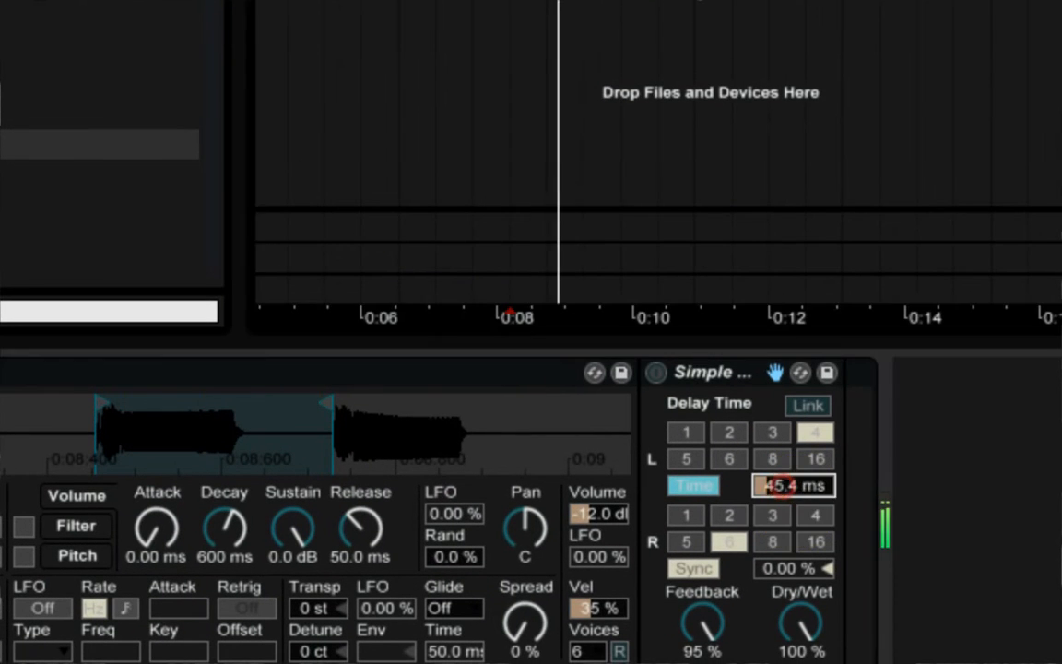
Step: Try left delay times of 45, 69 and 1.00 ms, settling near 12.7 ms
{"action": "left_click_drag", "start_coordinate": [793, 487], "coordinate": [793, 461]}
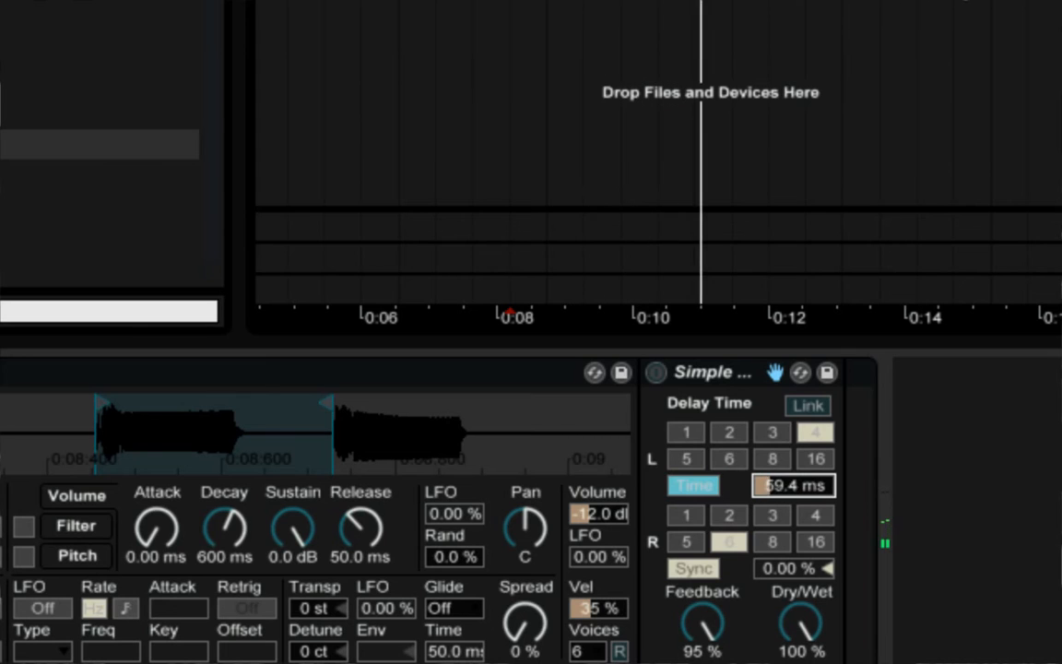
{"action": "left_click_drag", "start_coordinate": [793, 487], "coordinate": [793, 442]}
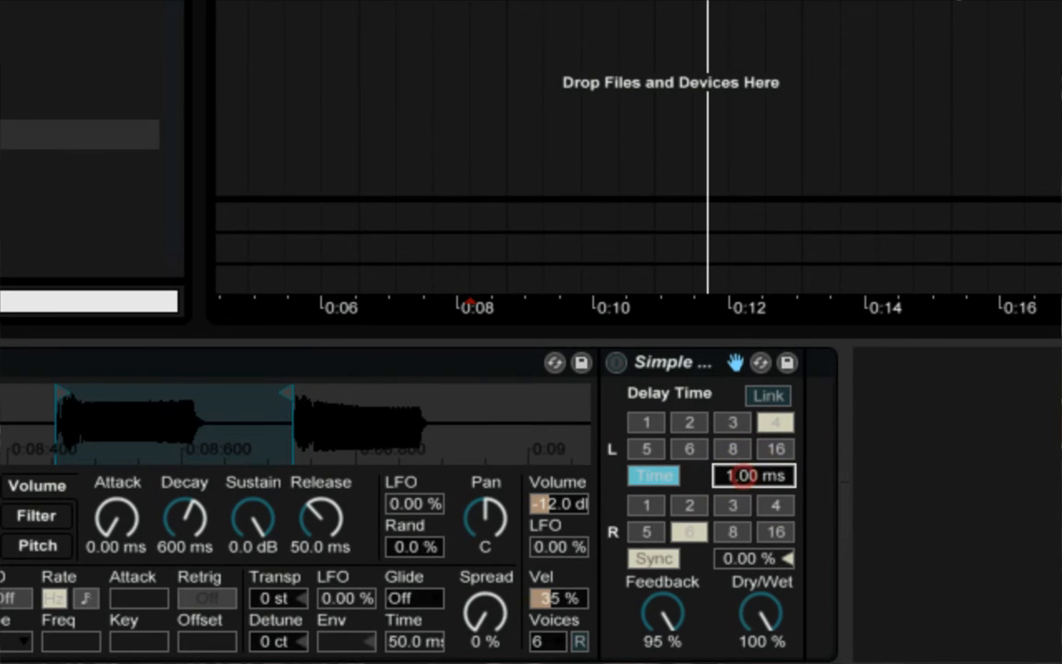
{"action": "left_click_drag", "start_coordinate": [754, 476], "coordinate": [754, 443]}
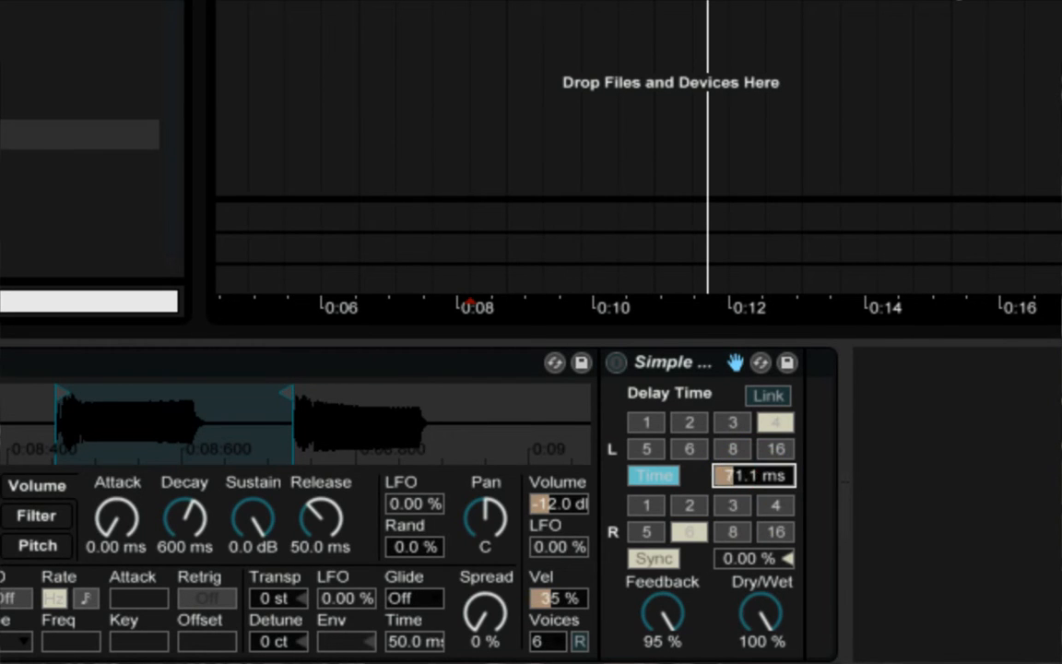
{"action": "type", "text": "1.00"}
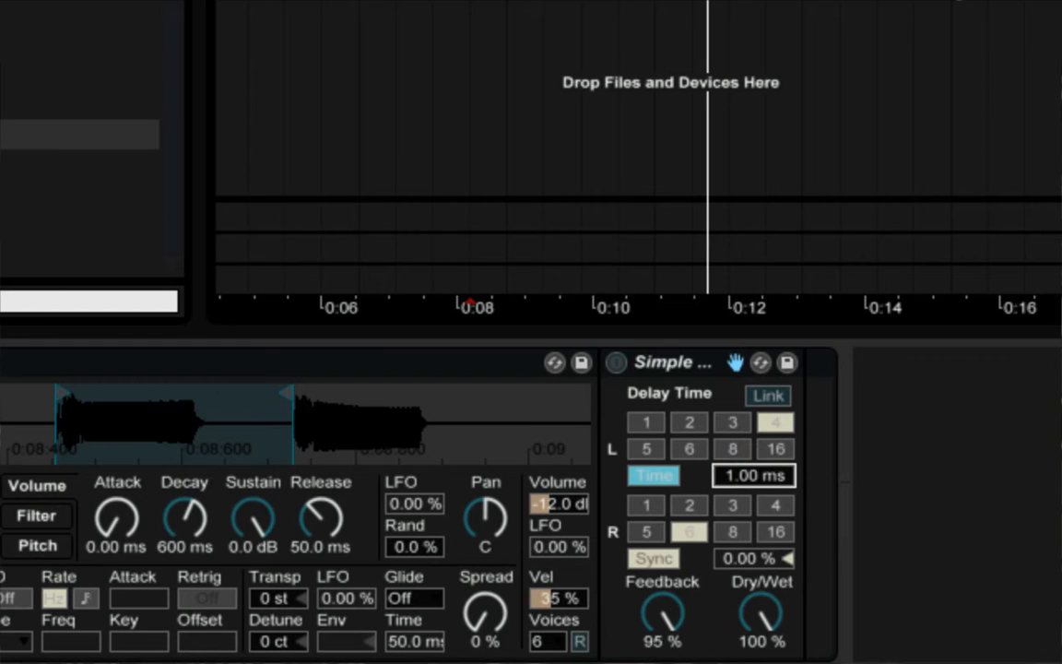
{"action": "left_click_drag", "start_coordinate": [754, 476], "coordinate": [754, 442]}
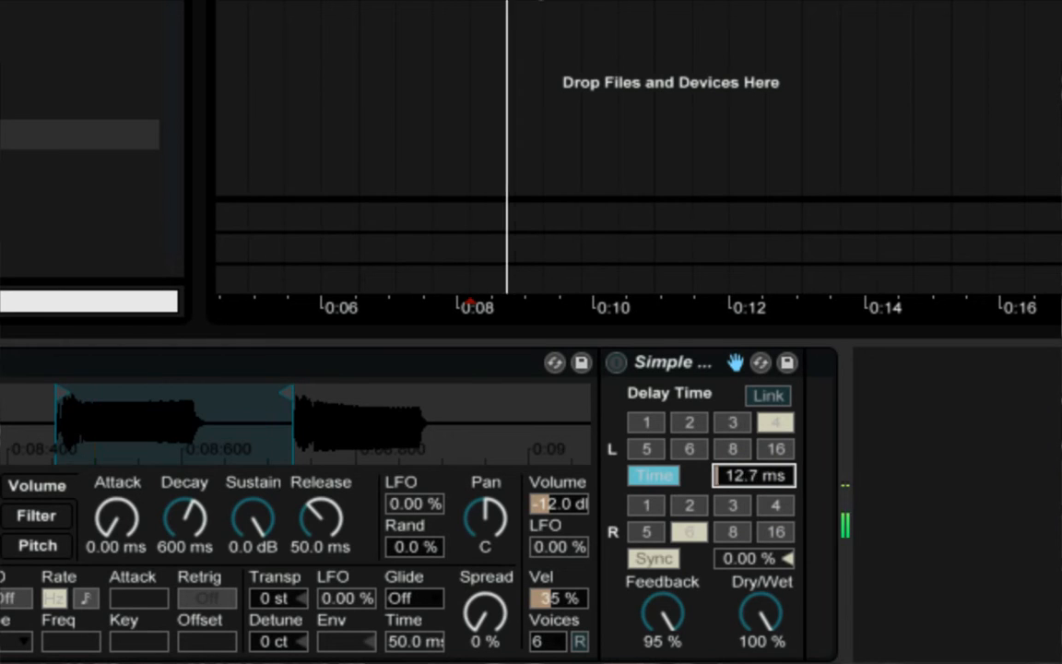
{"action": "left_click_drag", "start_coordinate": [754, 476], "coordinate": [754, 451]}
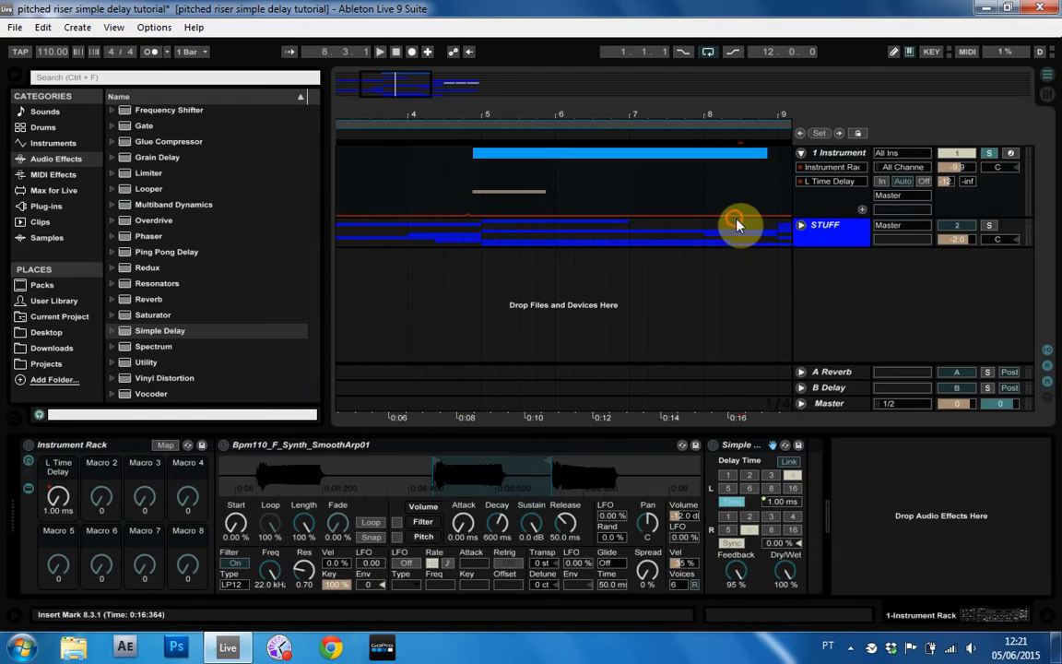
Step: Draw a rising L Time Delay automation ramp and bend it into a curve
{"action": "left_click_drag", "start_coordinate": [742, 214], "coordinate": [747, 184]}
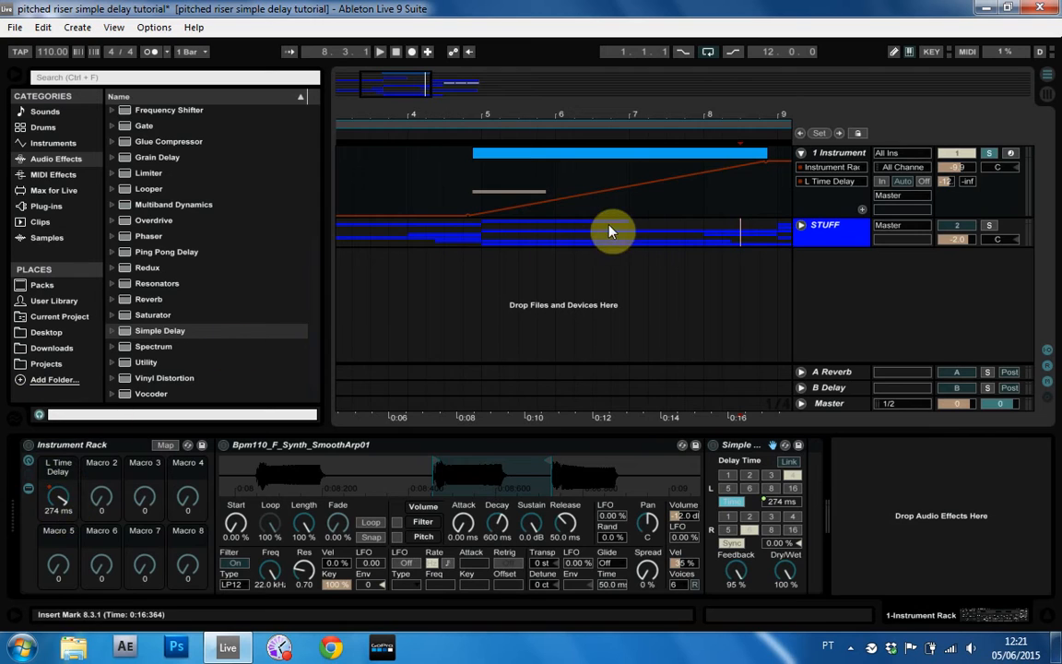
{"action": "left_click_drag", "start_coordinate": [613, 231], "coordinate": [464, 199]}
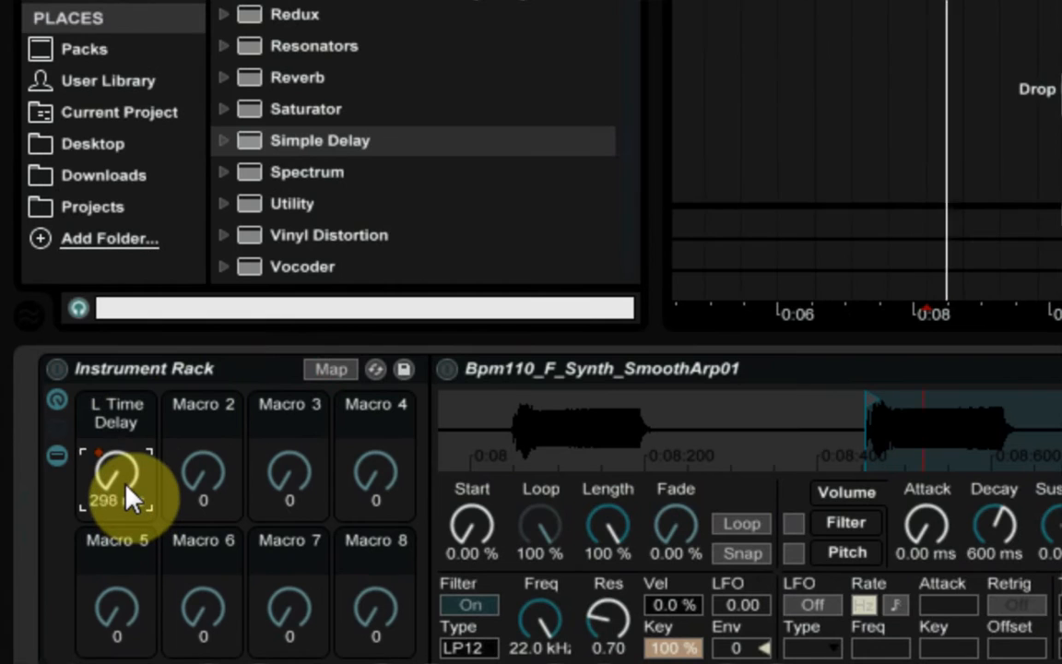
Step: Turn the L Time Delay macro down from about 298 ms to about 257 ms
{"action": "left_click_drag", "start_coordinate": [114, 476], "coordinate": [115, 502]}
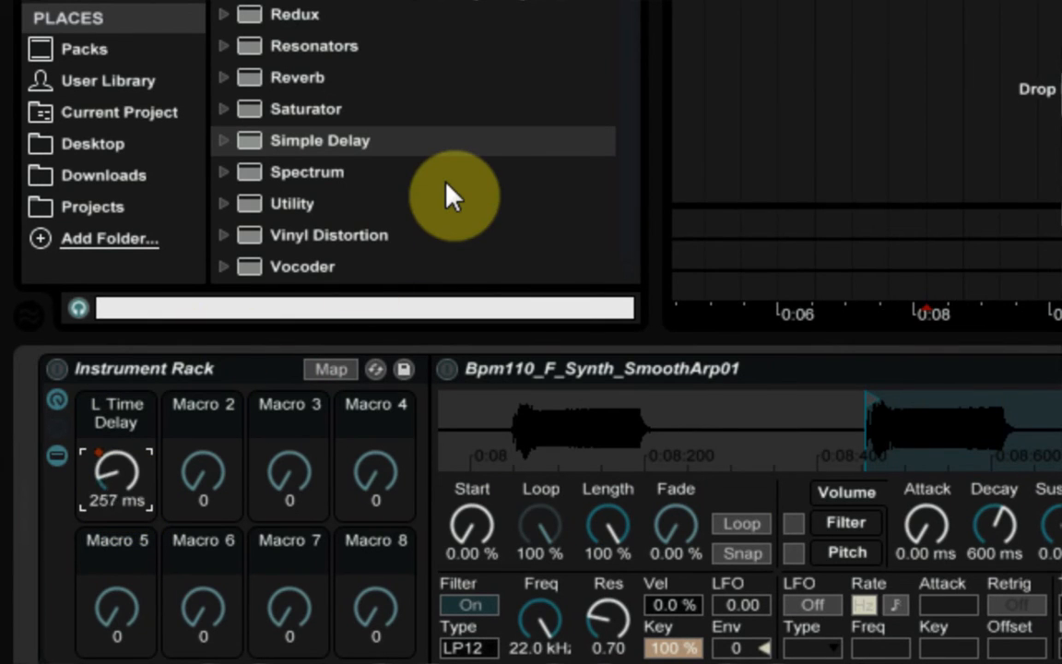
{"action": "left_click_drag", "start_coordinate": [114, 478], "coordinate": [115, 498]}
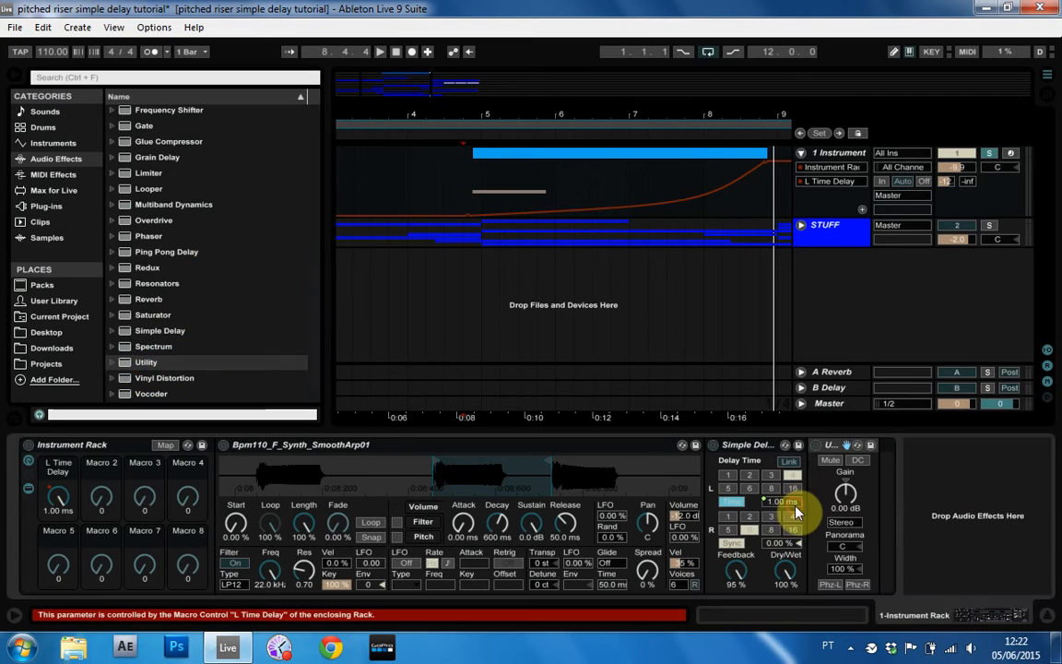
Step: Map the Utility Gain knob to Macro 1 alongside the left delay time
{"action": "right_click", "coordinate": [782, 502]}
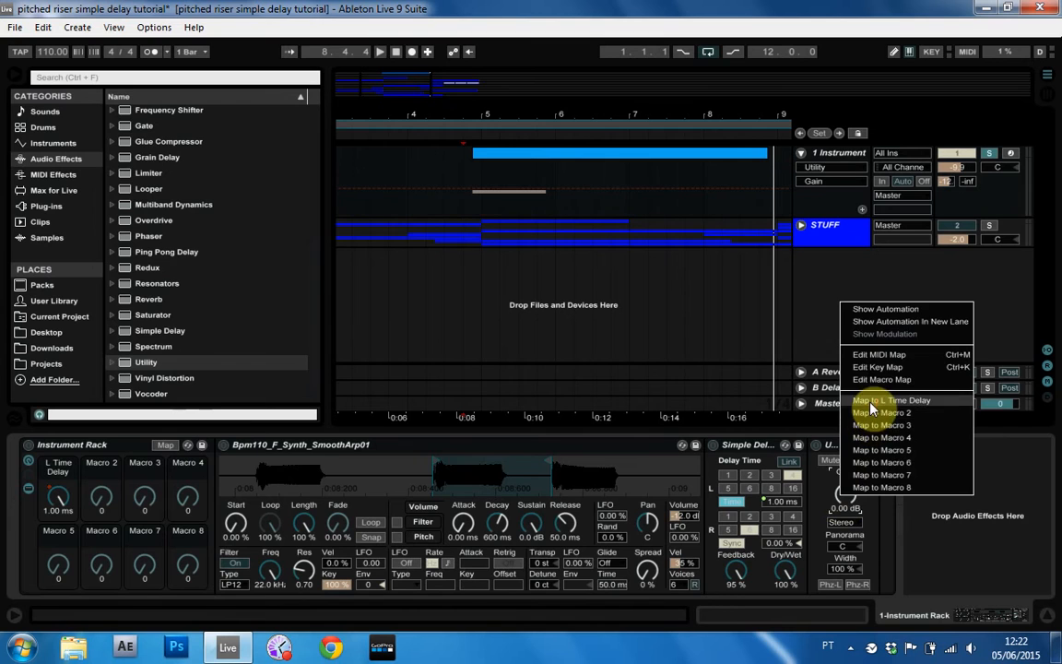
{"action": "left_click", "coordinate": [892, 398]}
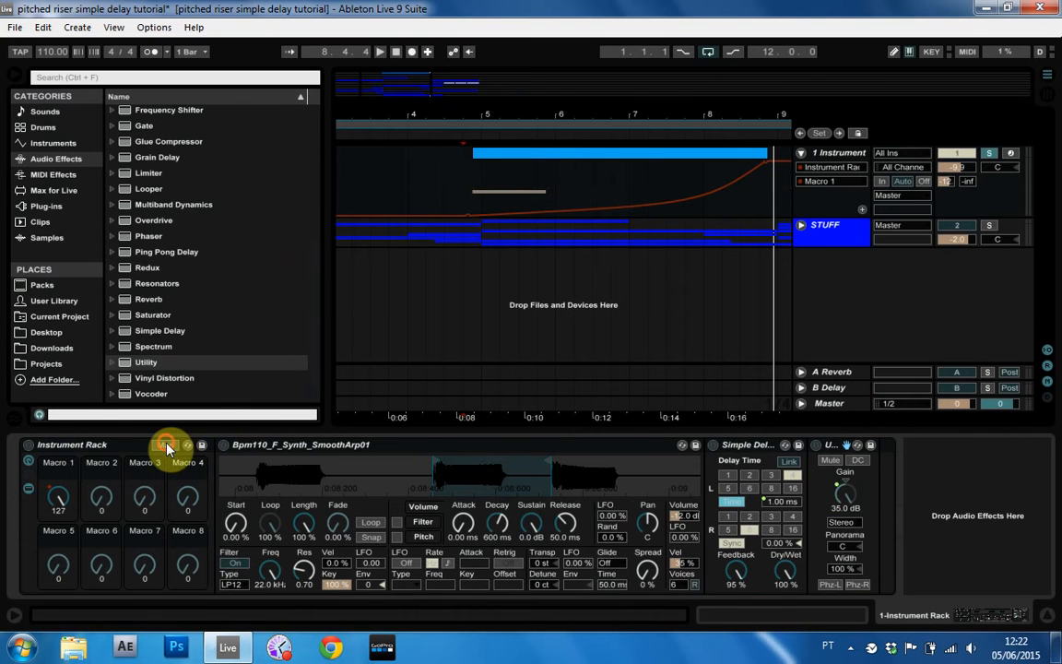
{"action": "left_click", "coordinate": [164, 444]}
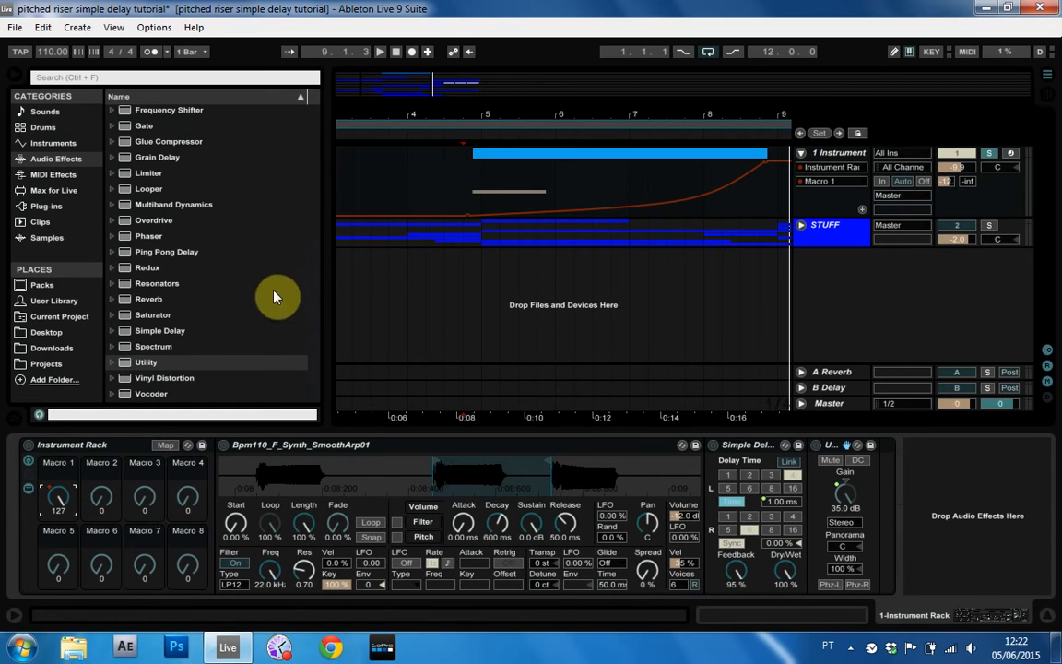
{"action": "mouse_move", "coordinate": [169, 317]}
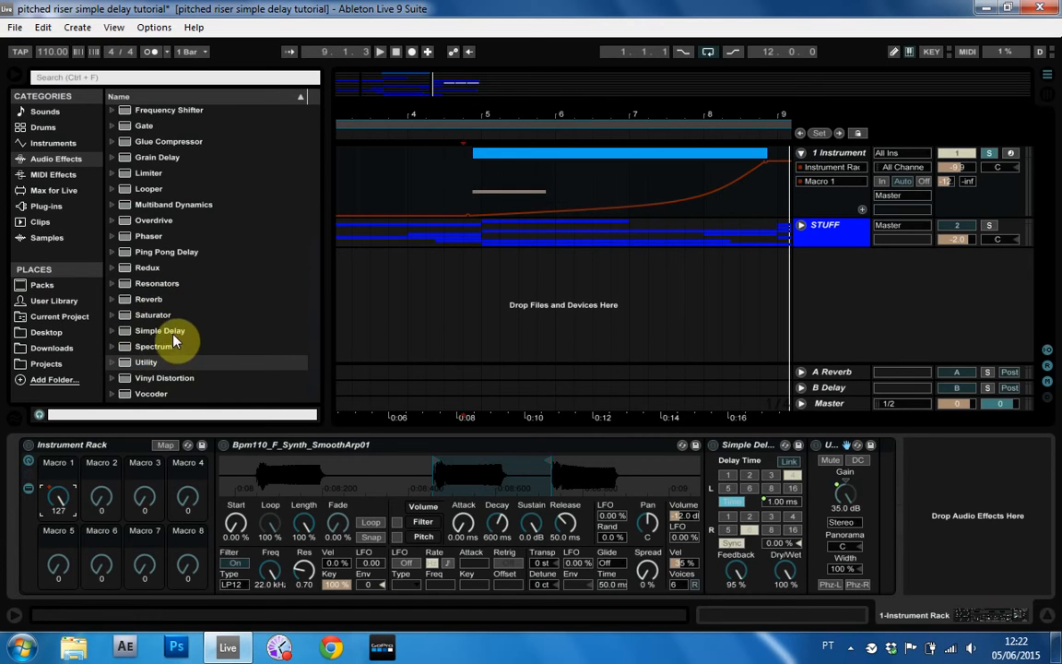
Step: Add the Bright Long Verb reverb preset from Reverb > Special to the end of the chain
{"action": "left_click", "coordinate": [147, 299]}
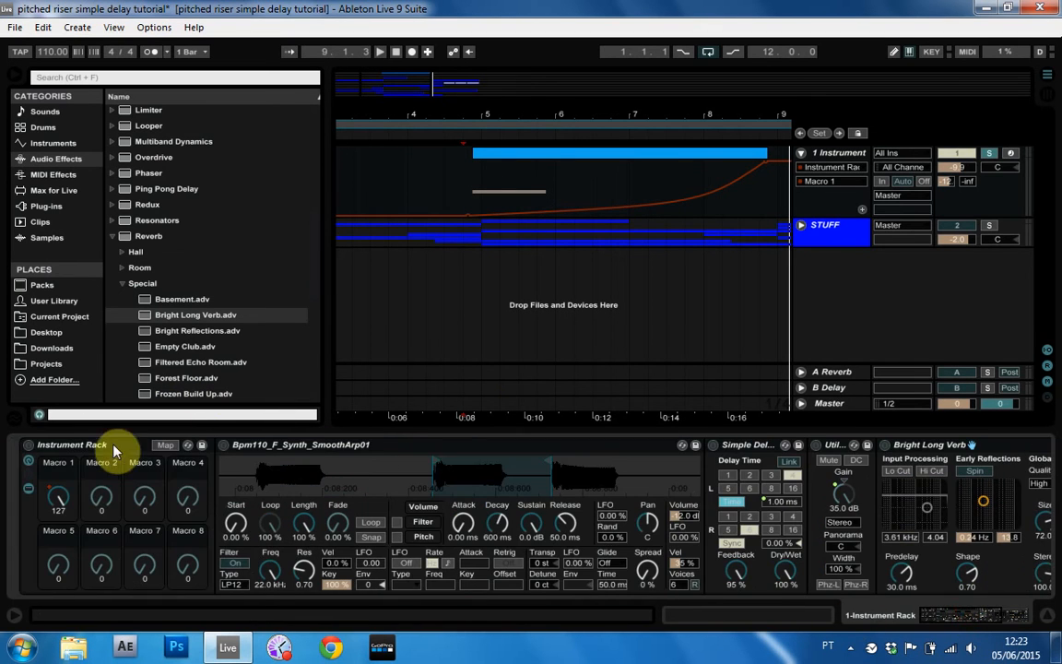
{"action": "left_click", "coordinate": [166, 445]}
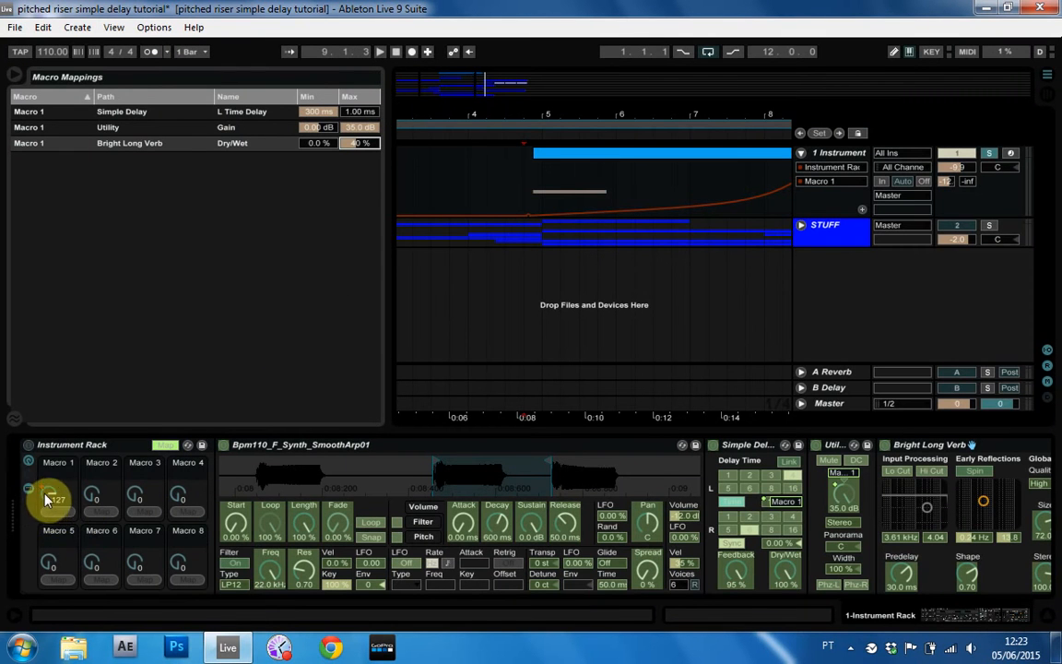
{"action": "mouse_move", "coordinate": [316, 356]}
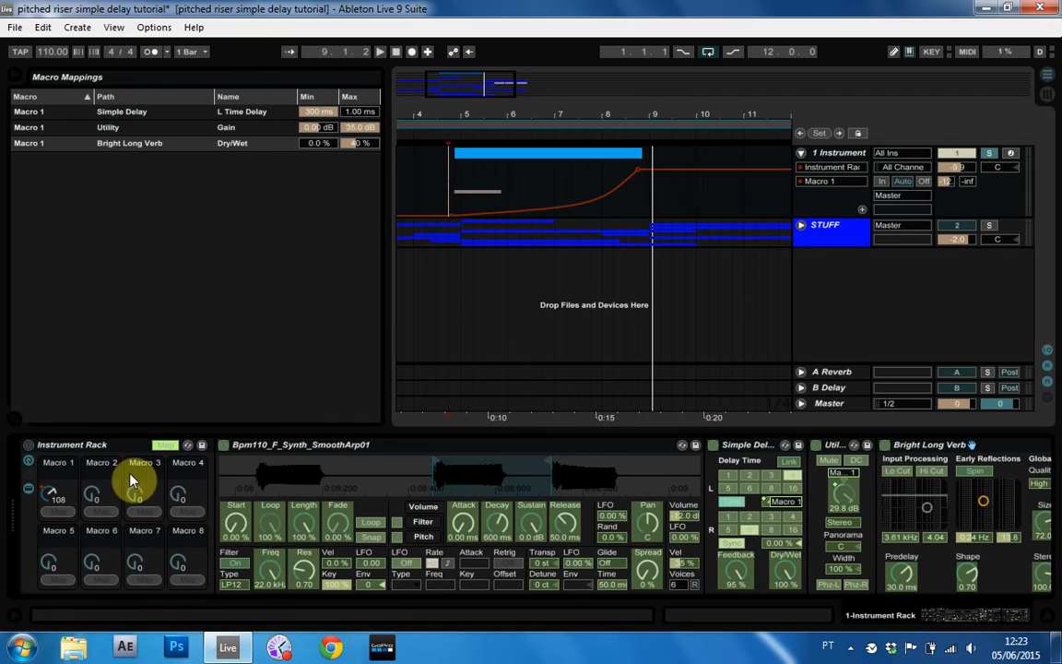
{"action": "mouse_move", "coordinate": [181, 295]}
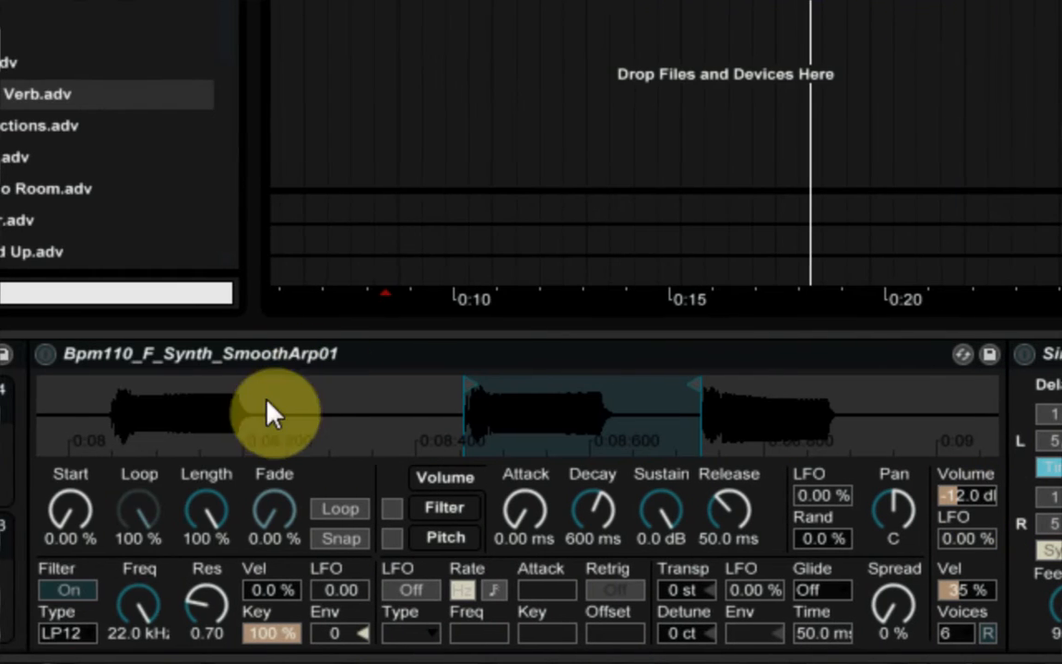
{"action": "mouse_move", "coordinate": [386, 378]}
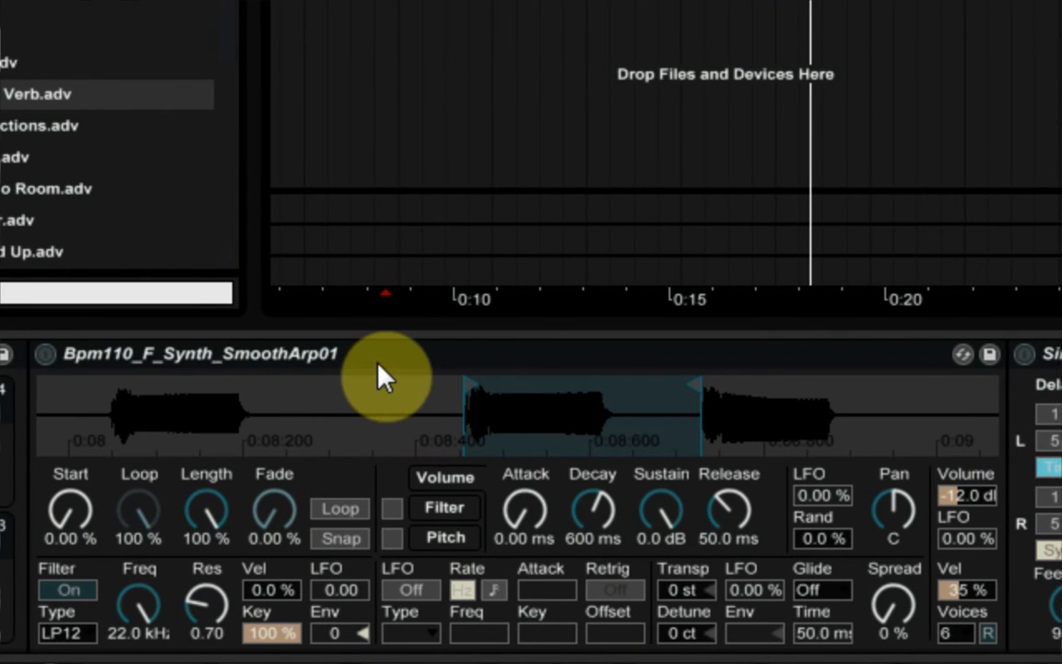
{"action": "mouse_move", "coordinate": [699, 410]}
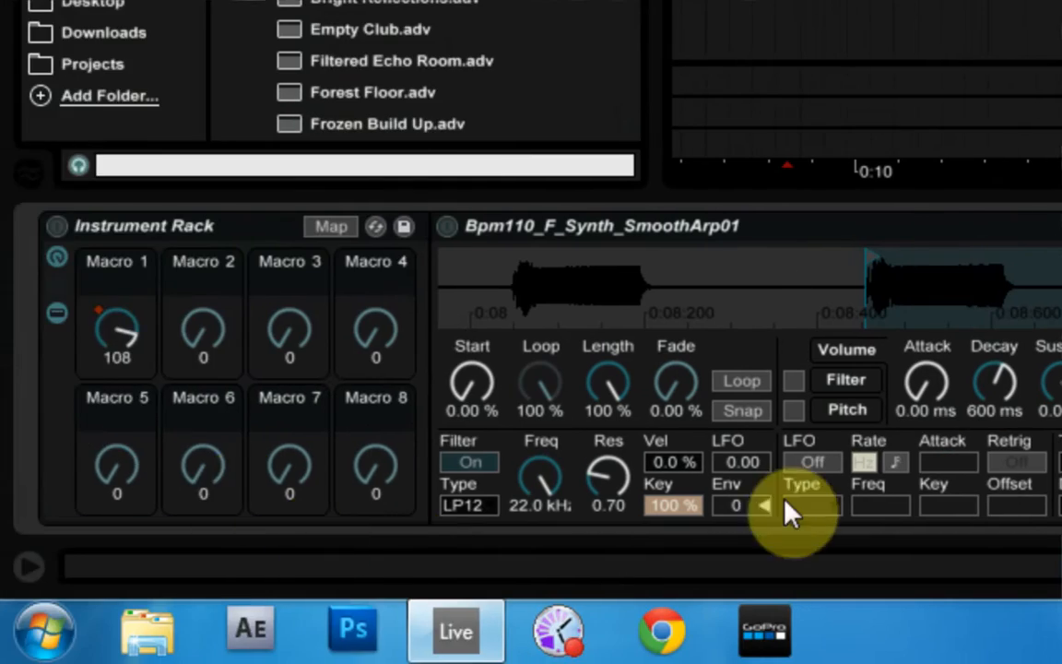
Step: Map Volume and the reverb DecayTime to their own macros and lengthen the decay
{"action": "right_click", "coordinate": [789, 513]}
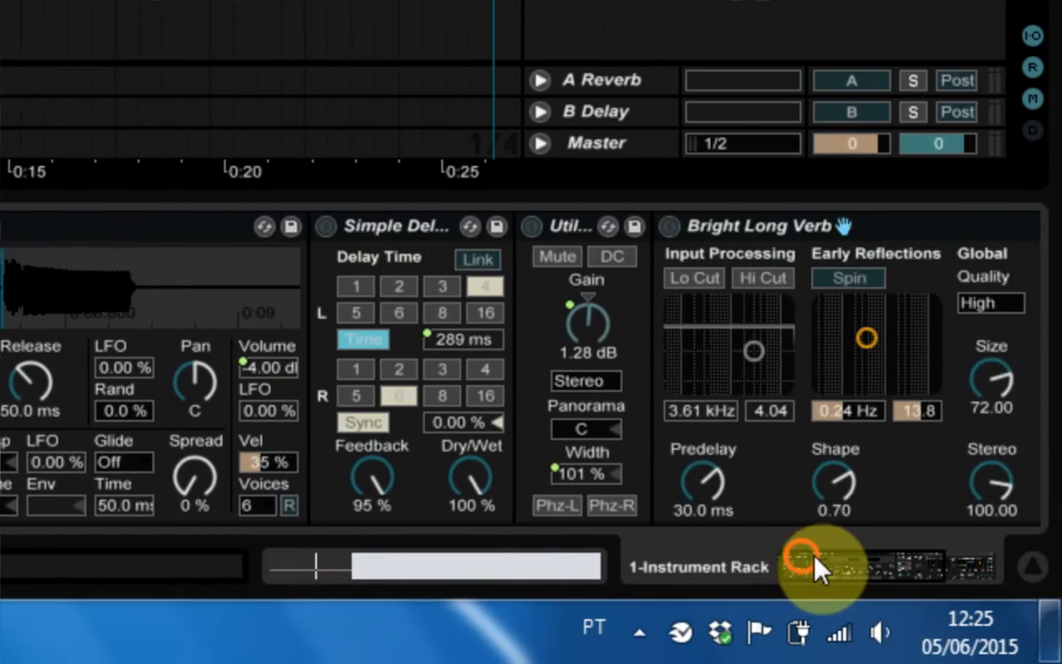
{"action": "right_click", "coordinate": [697, 483]}
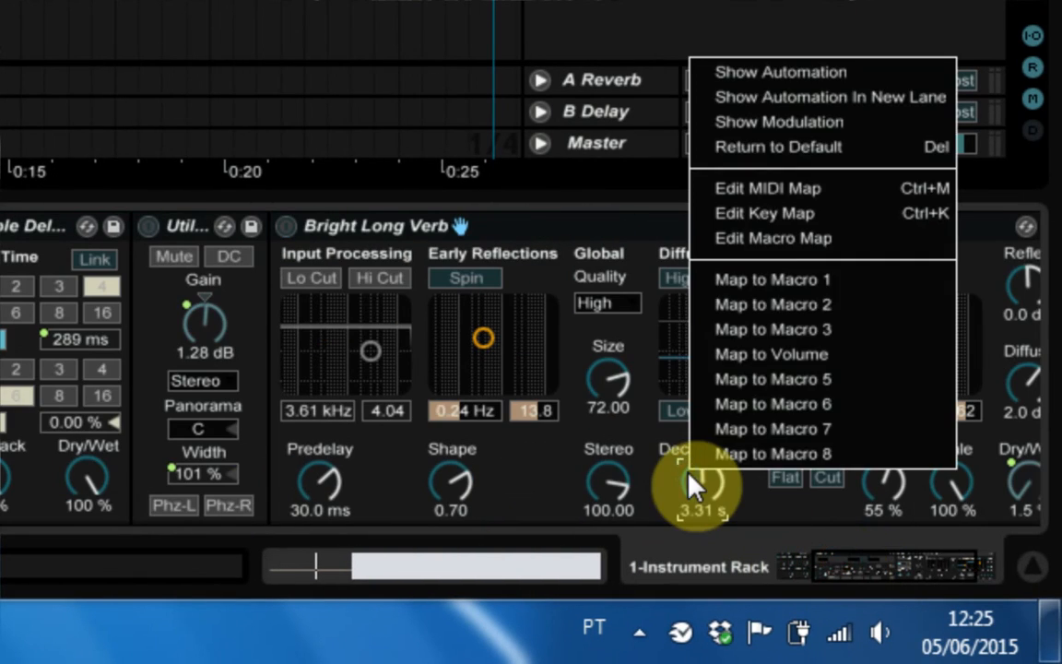
{"action": "mouse_move", "coordinate": [773, 329]}
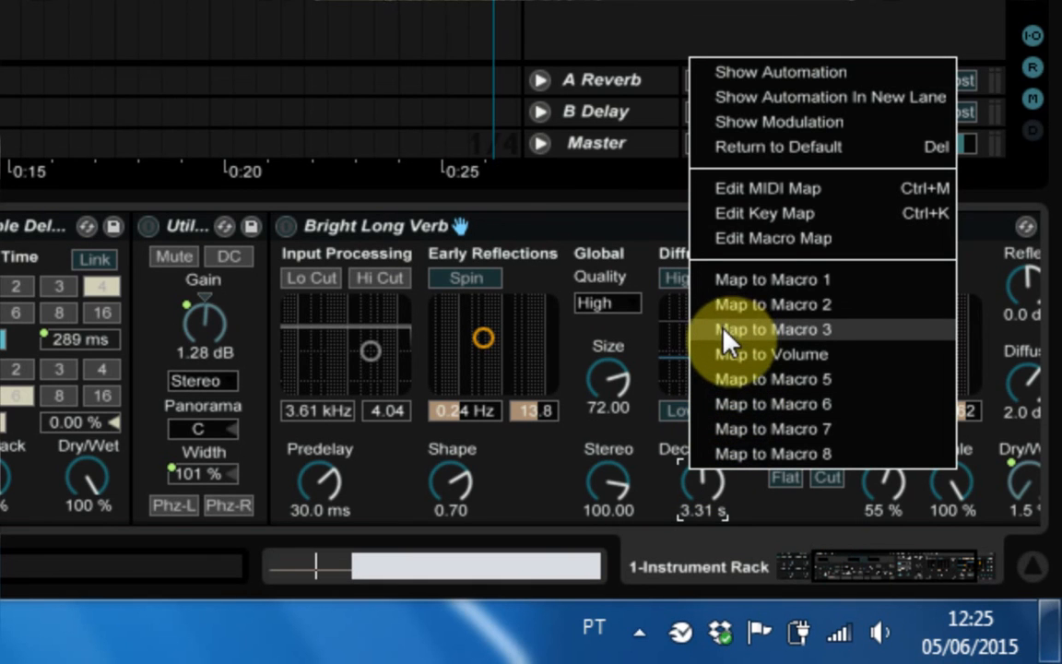
{"action": "mouse_move", "coordinate": [728, 428]}
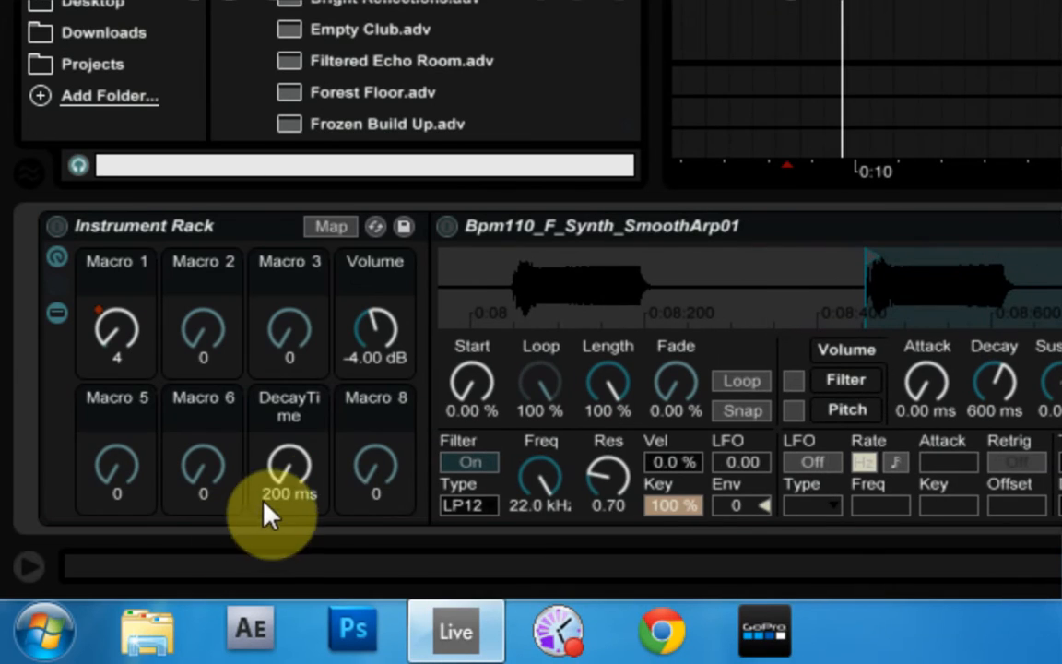
{"action": "left_click_drag", "start_coordinate": [288, 516], "coordinate": [288, 461]}
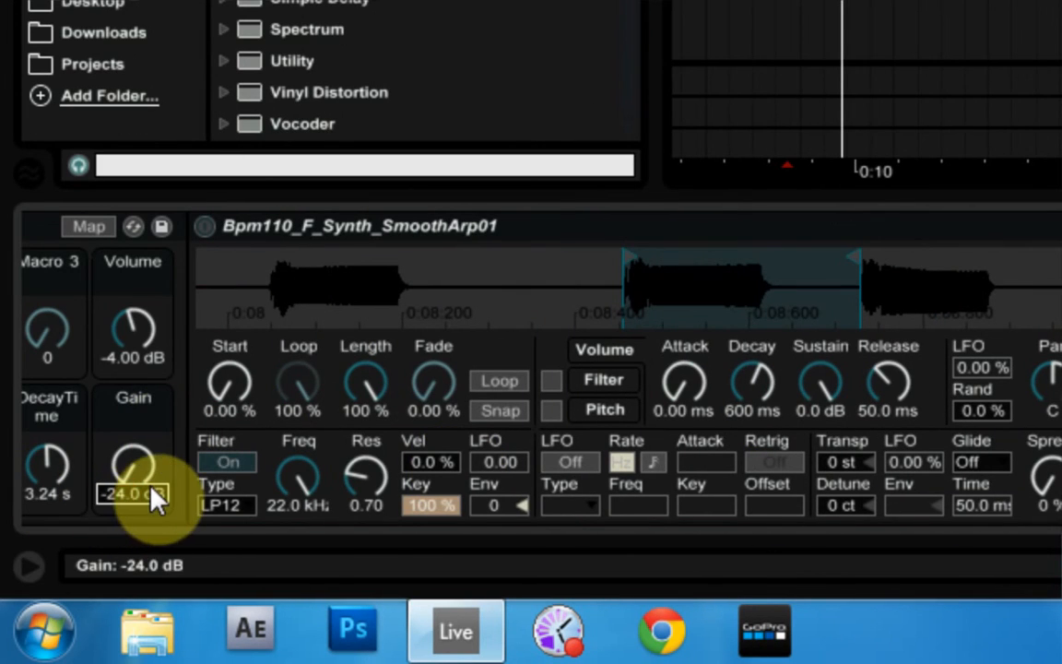
Step: Set the Gain macro value directly to -24 dB
{"action": "double_click", "coordinate": [132, 494]}
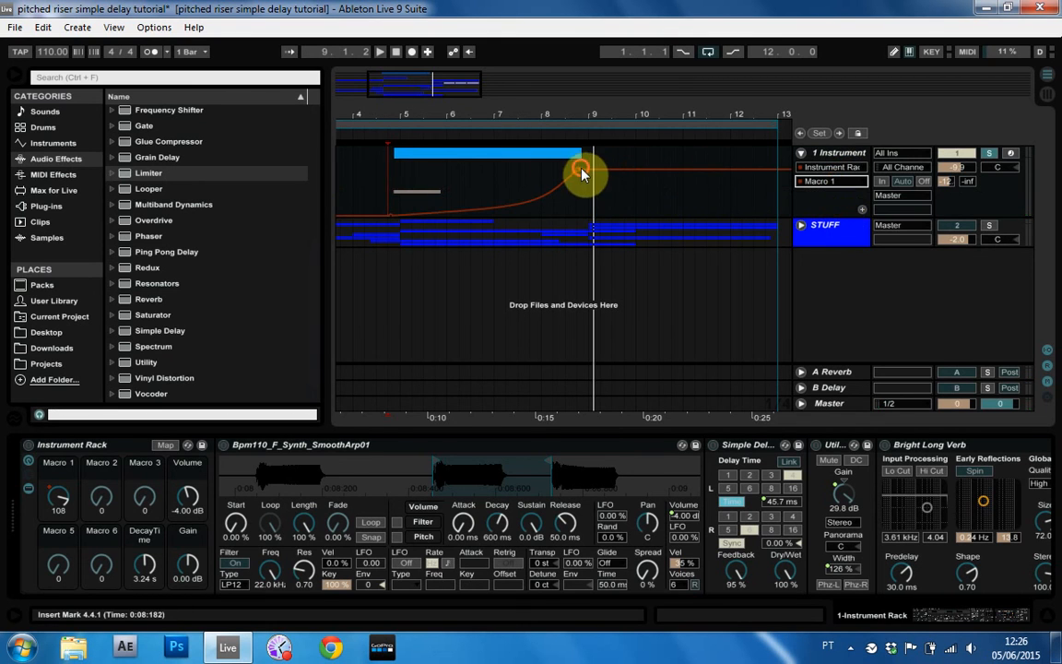
Step: Move the riser envelope's peak and add breakpoints so it rises then drops
{"action": "left_click_drag", "start_coordinate": [581, 170], "coordinate": [575, 175]}
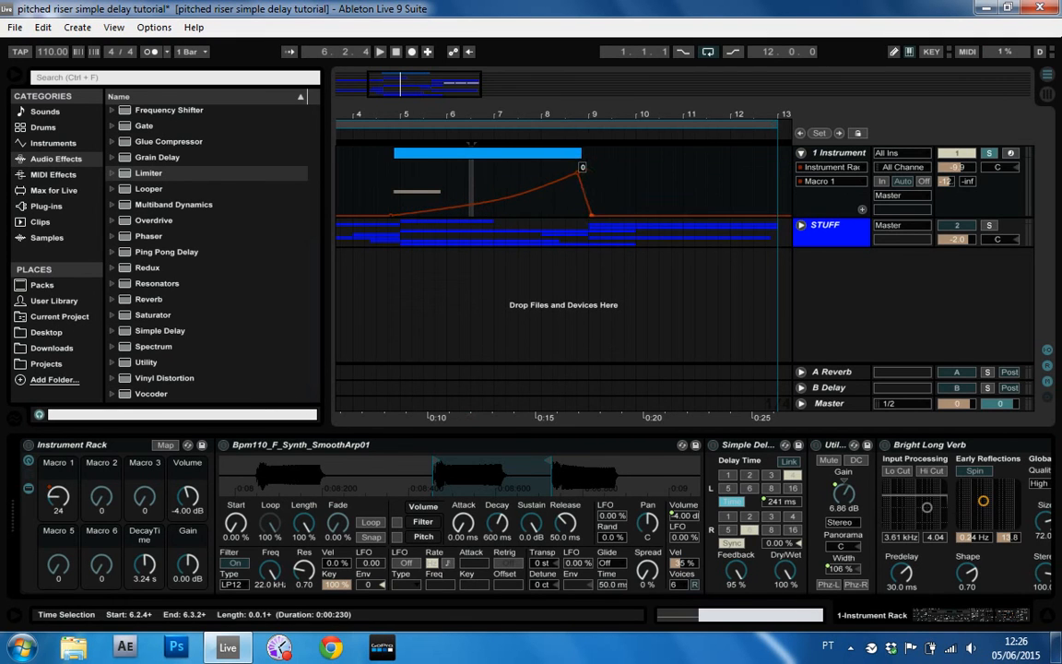
{"action": "left_click", "coordinate": [391, 200]}
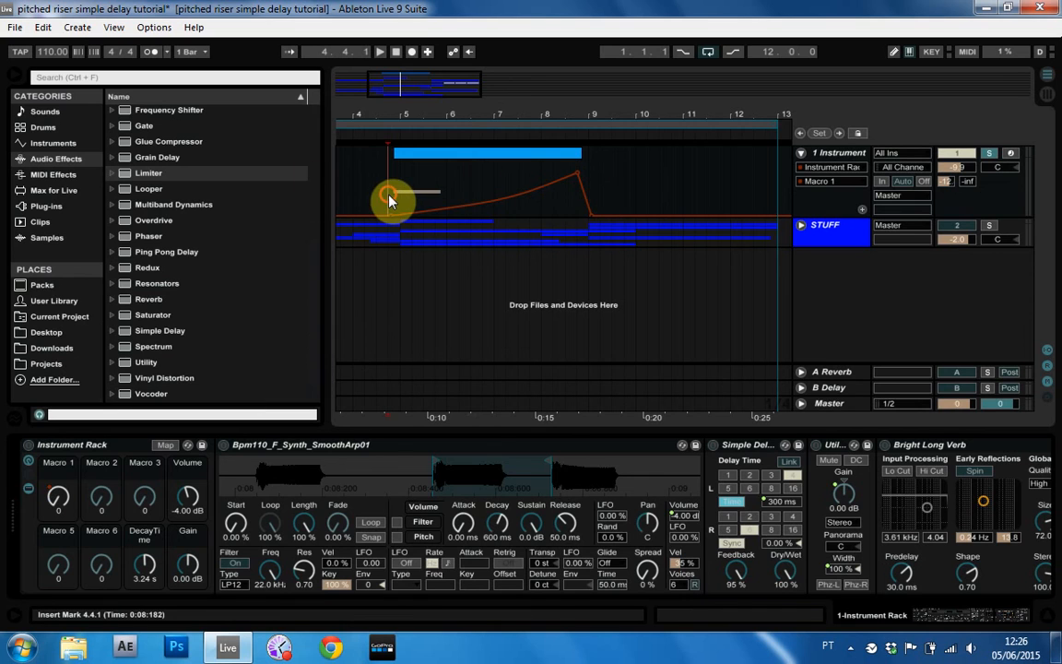
{"action": "left_click", "coordinate": [829, 181]}
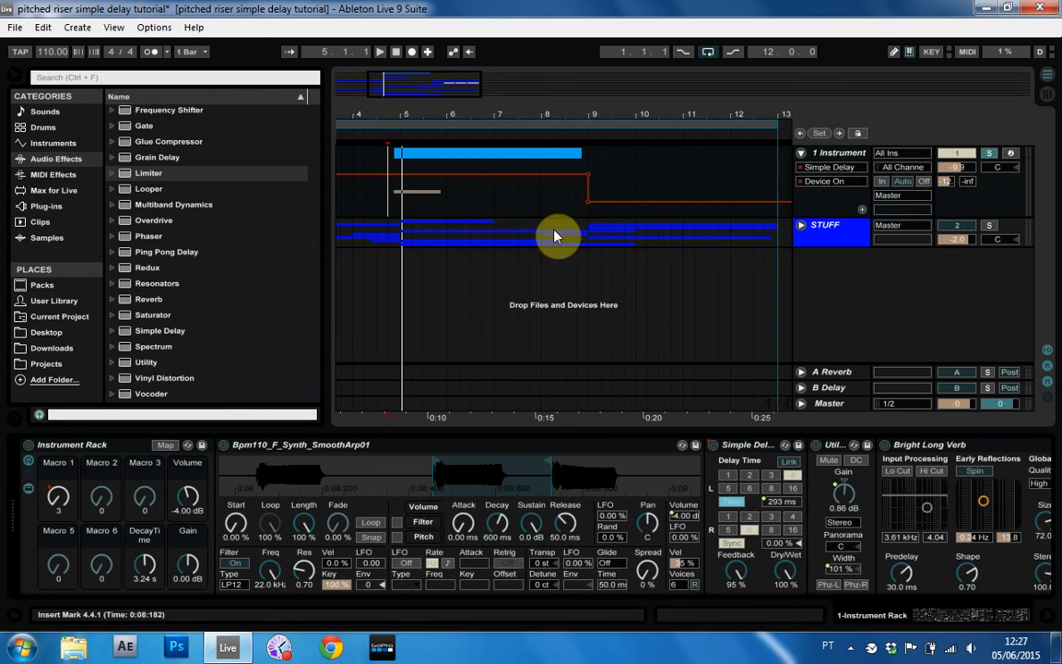
Step: Zoom to the clip end and curve the automation around its peak into a smooth fall
{"action": "left_click_drag", "start_coordinate": [553, 236], "coordinate": [539, 218]}
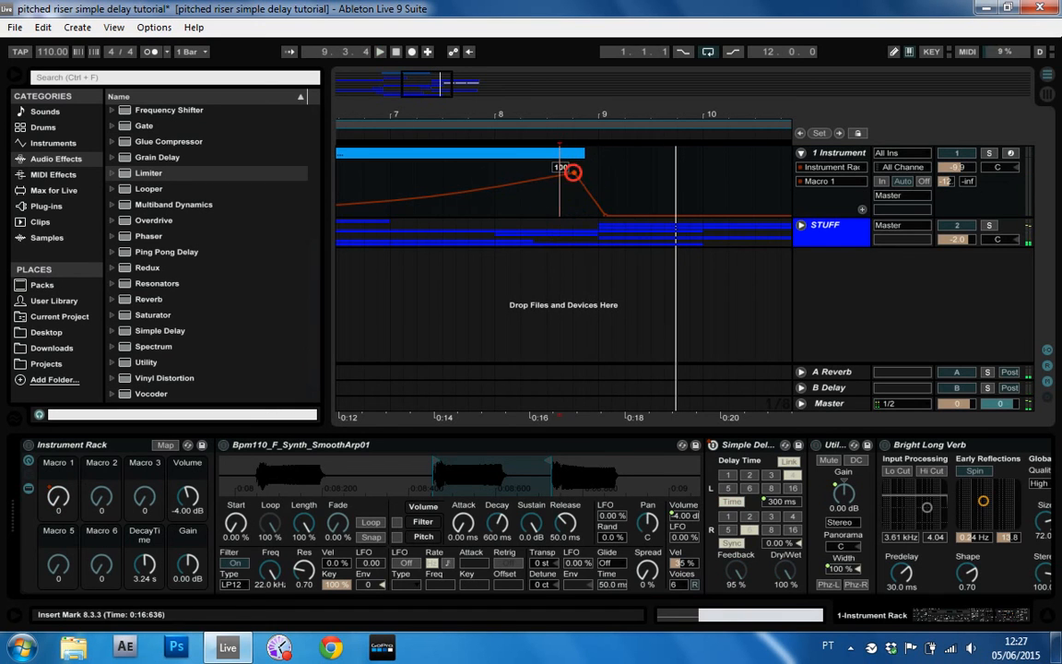
{"action": "left_click_drag", "start_coordinate": [571, 174], "coordinate": [563, 166]}
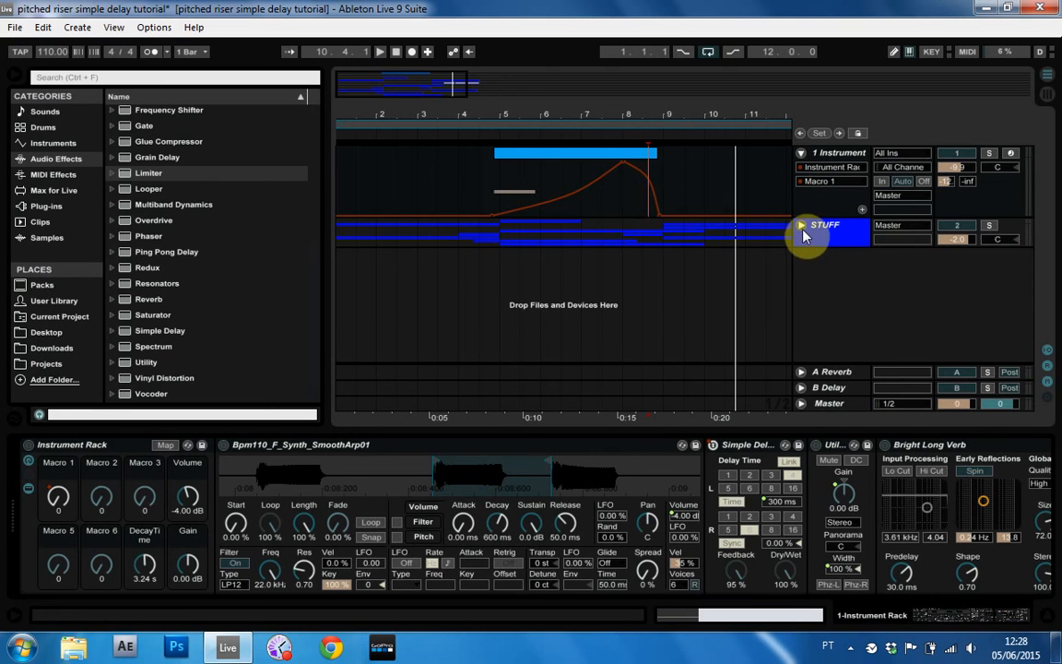
Step: Select the riser instrument track to duplicate it for the Bpm110_Drum_FullLoop03 sample
{"action": "left_click", "coordinate": [800, 225]}
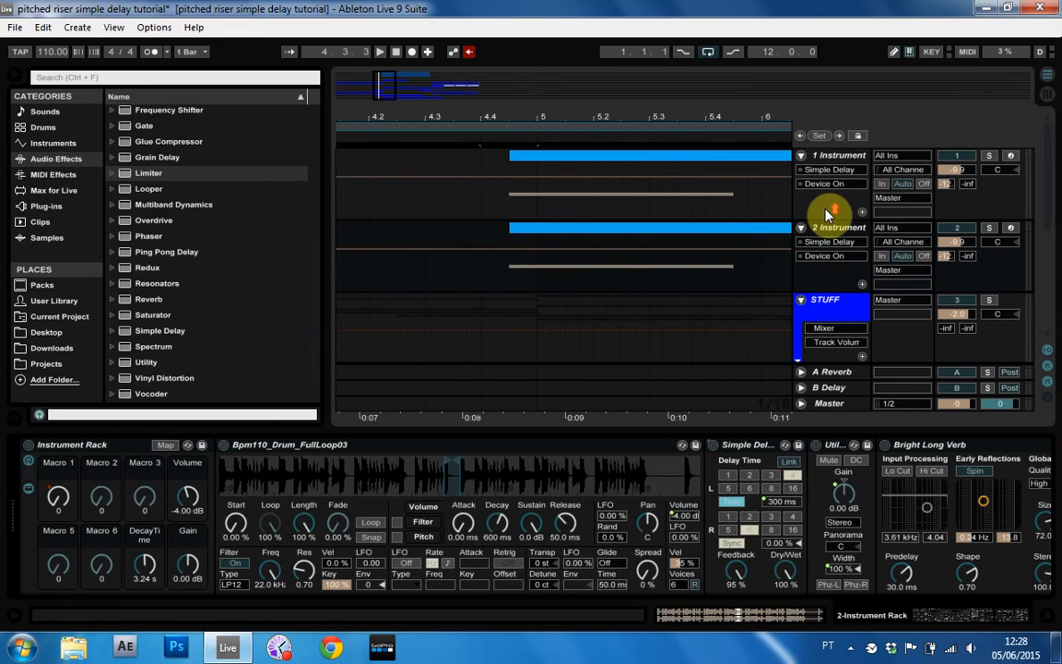
{"action": "mouse_move", "coordinate": [981, 268]}
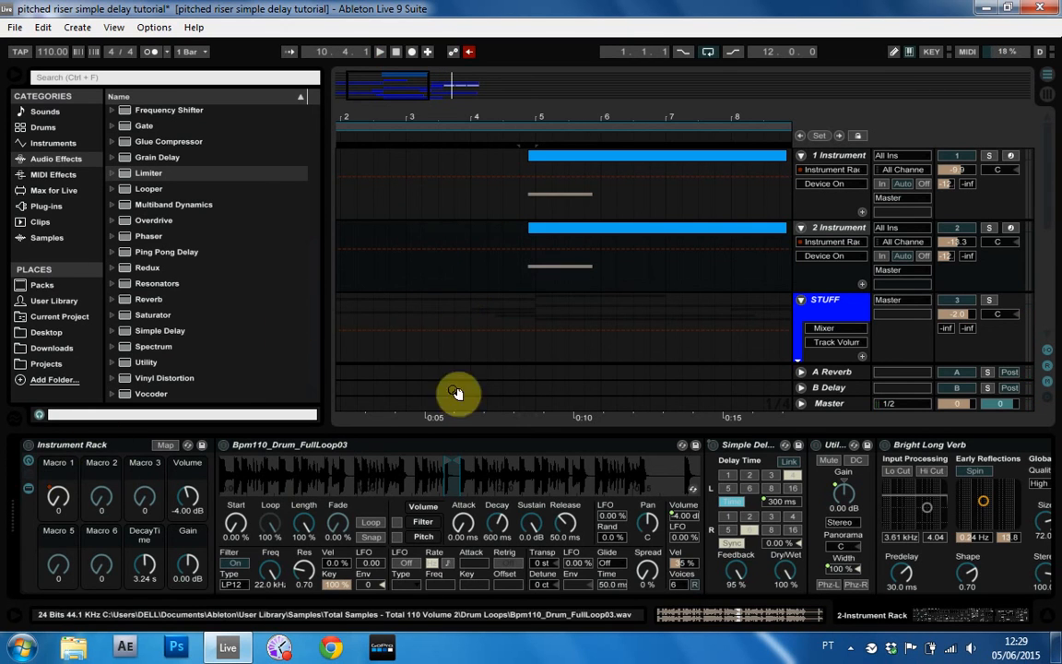
{"action": "mouse_move", "coordinate": [461, 486]}
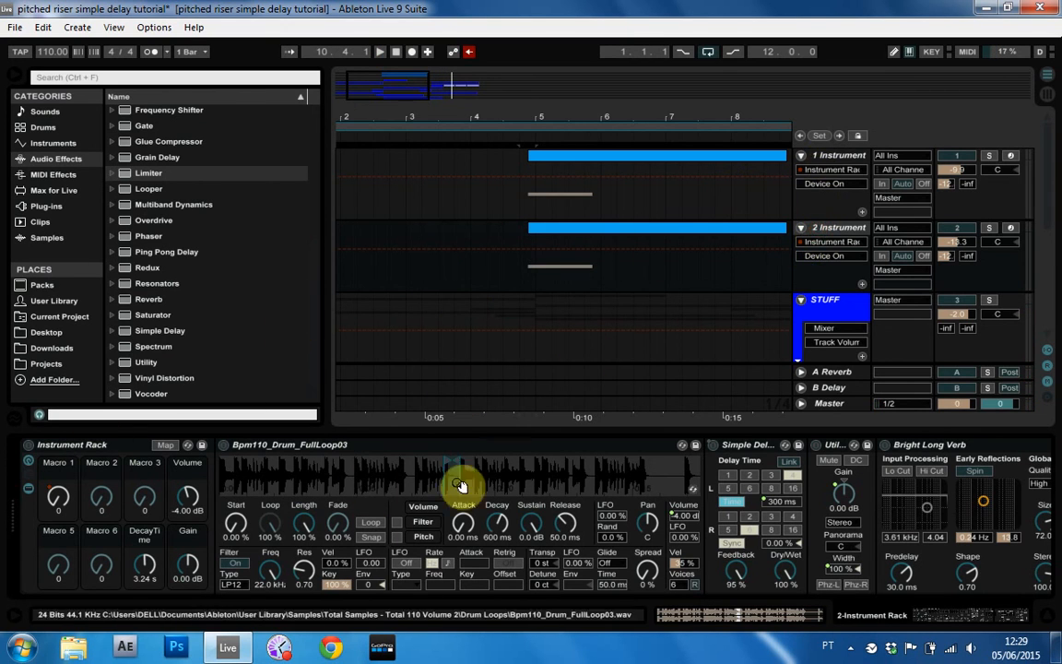